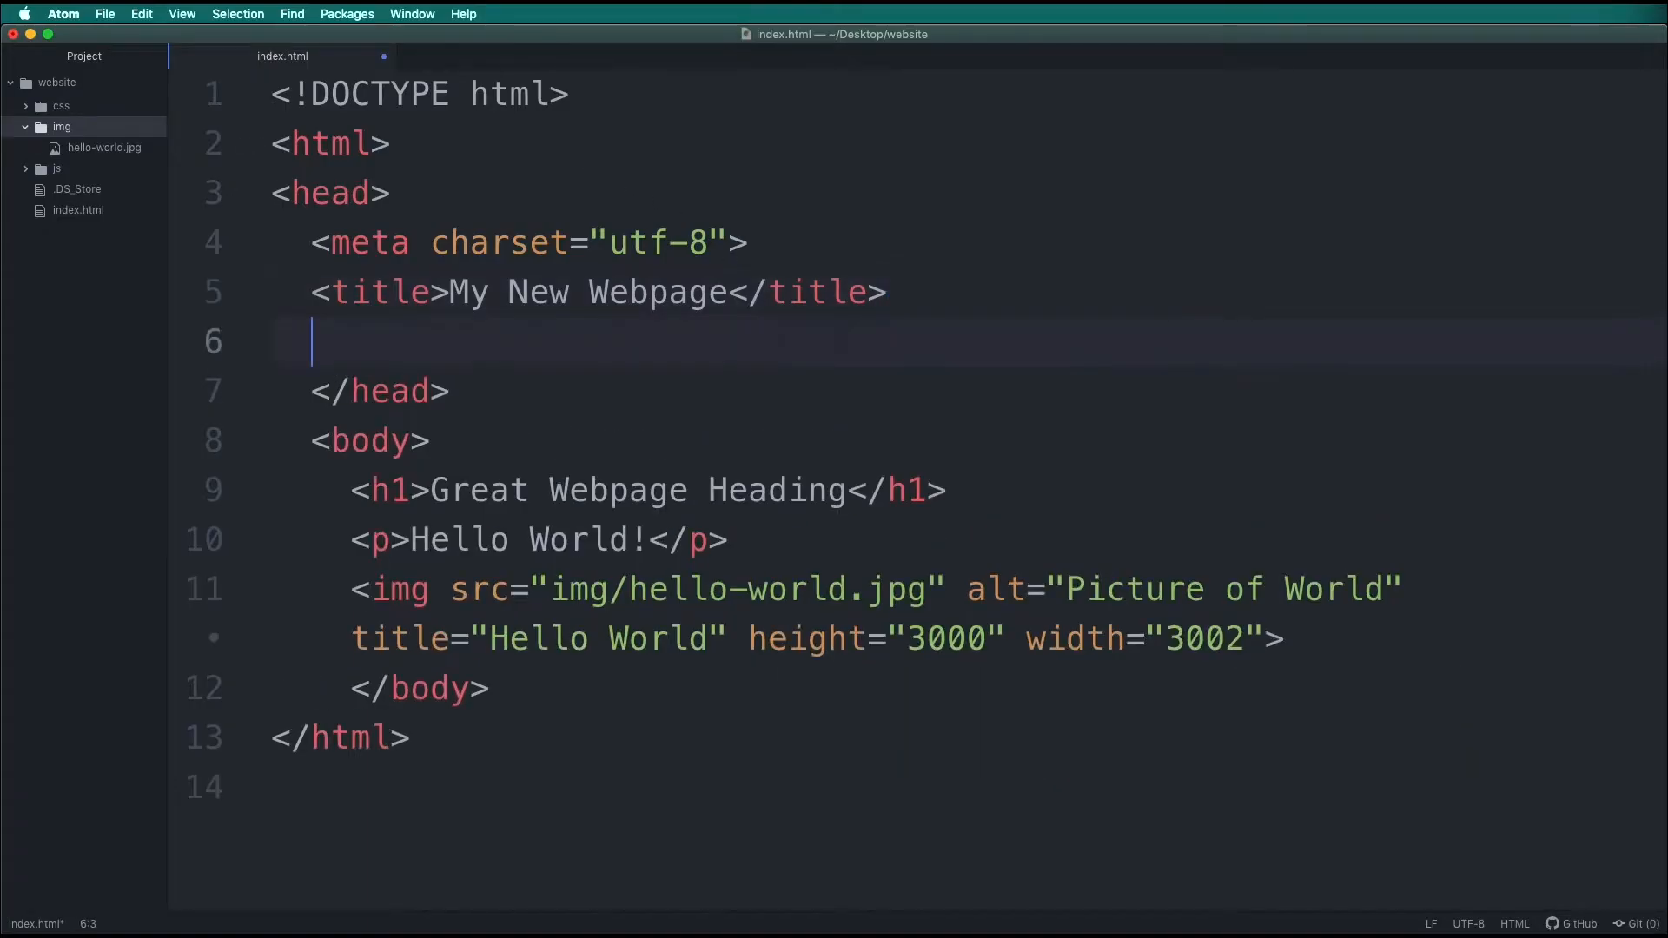
Step: Write <meta name="viewport" content="width=device-width, initial-scale=1"> on the line after the title
text(<meta name=)
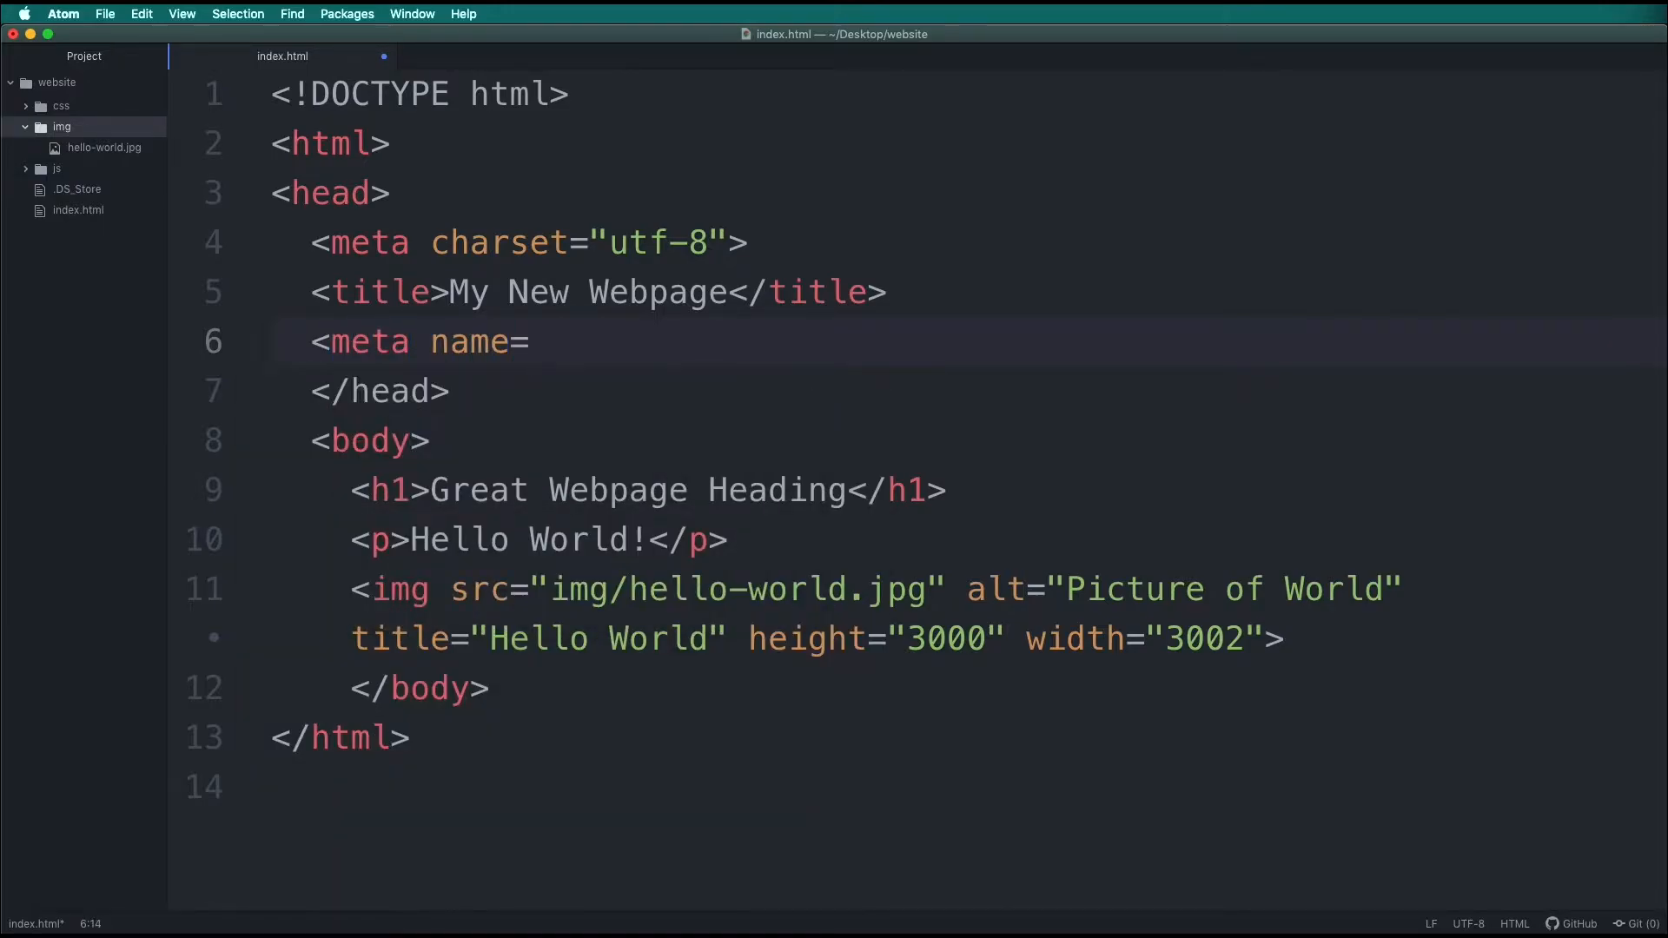
text("viewport")
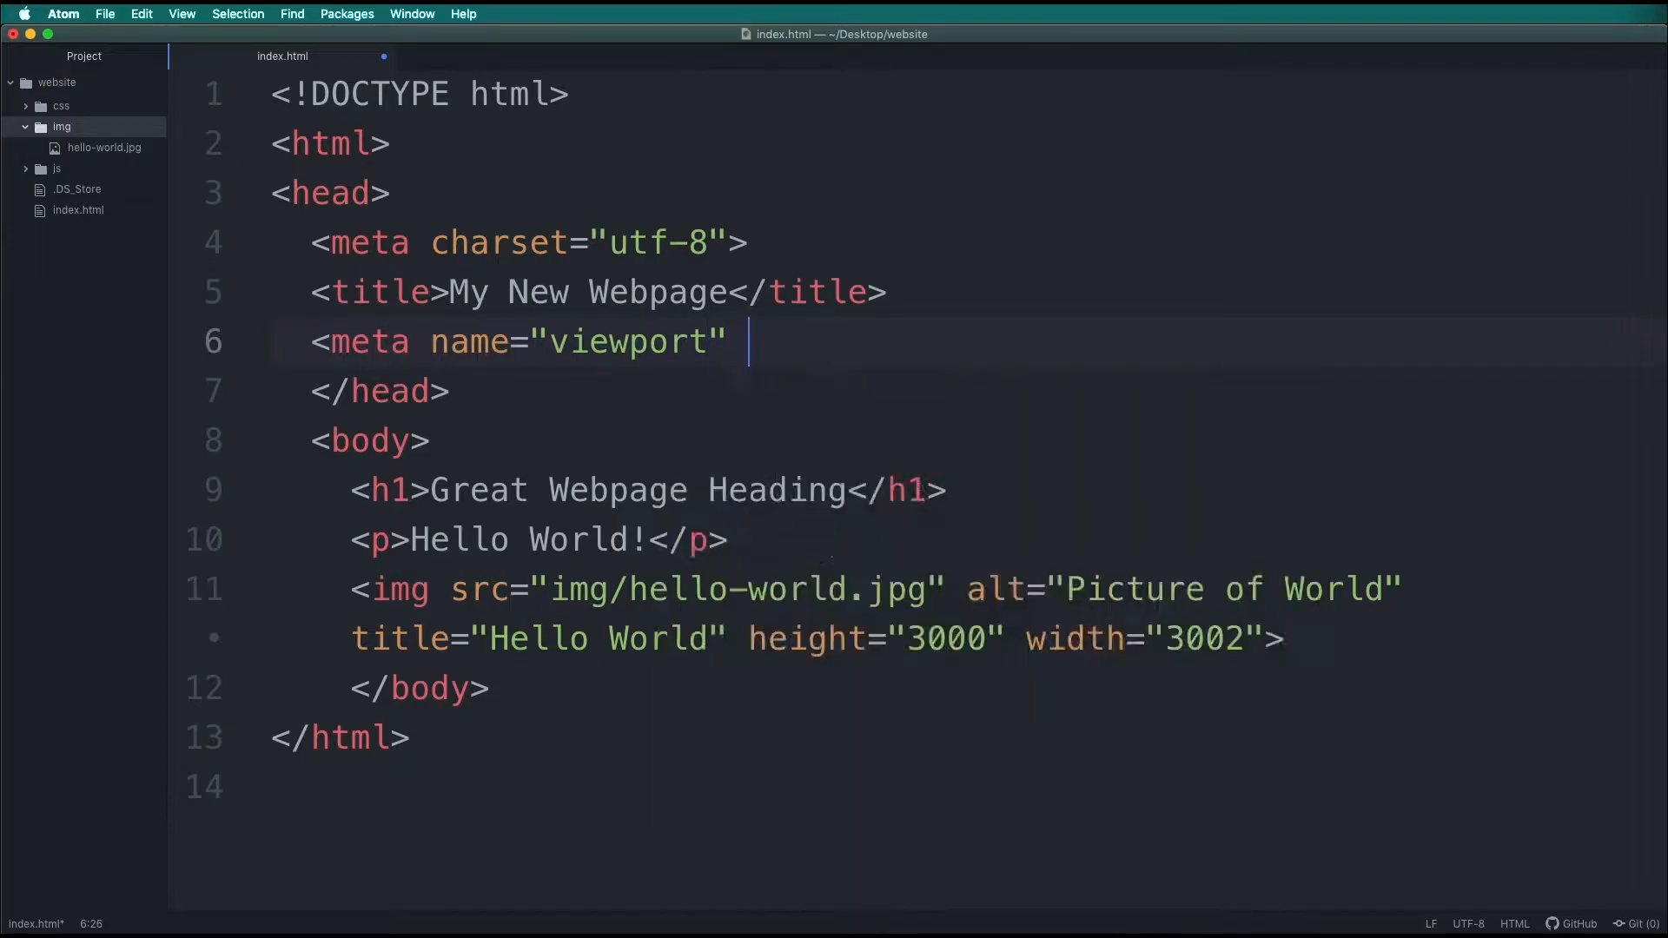
text(content="")
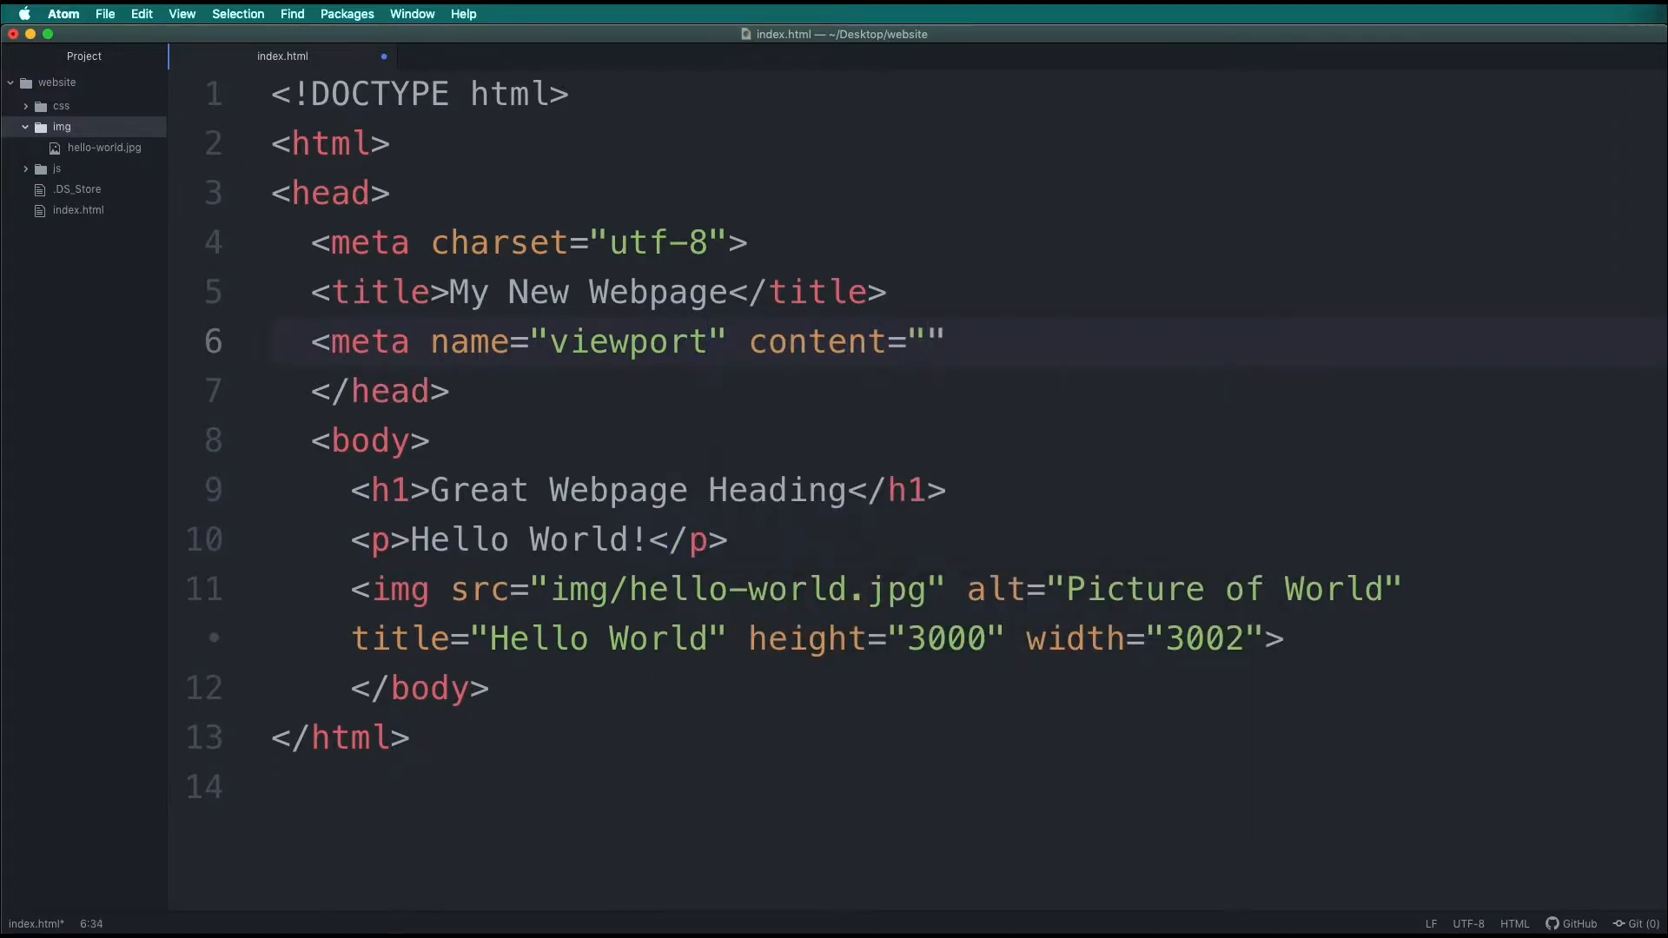
text(w)
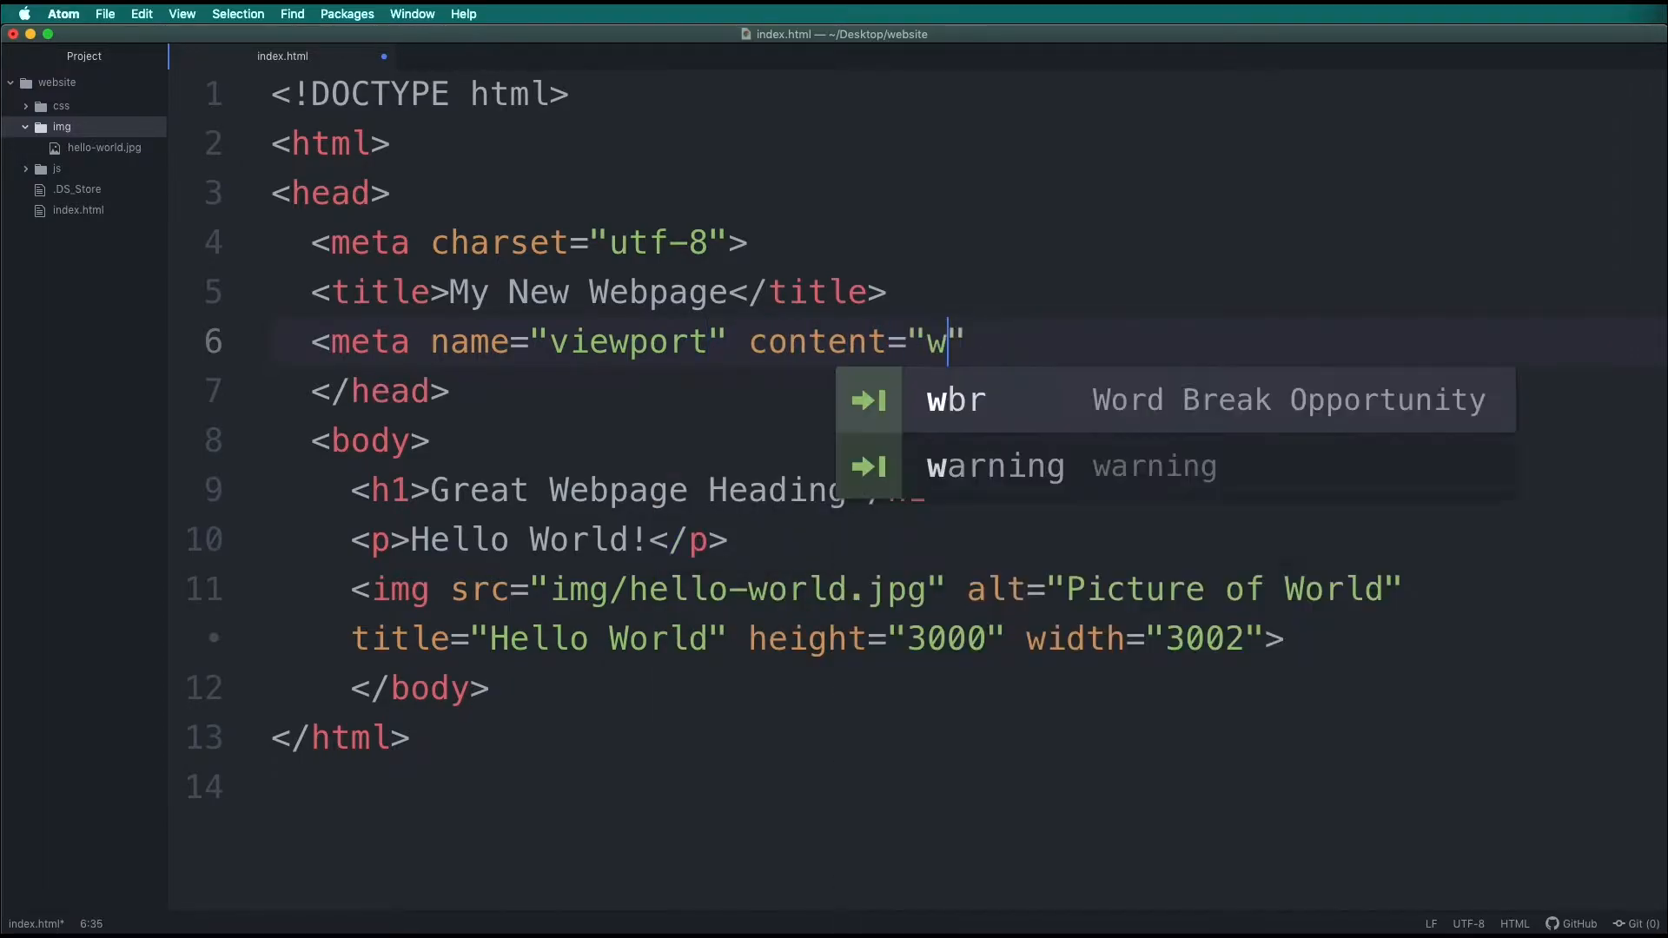
text(idth=devi)
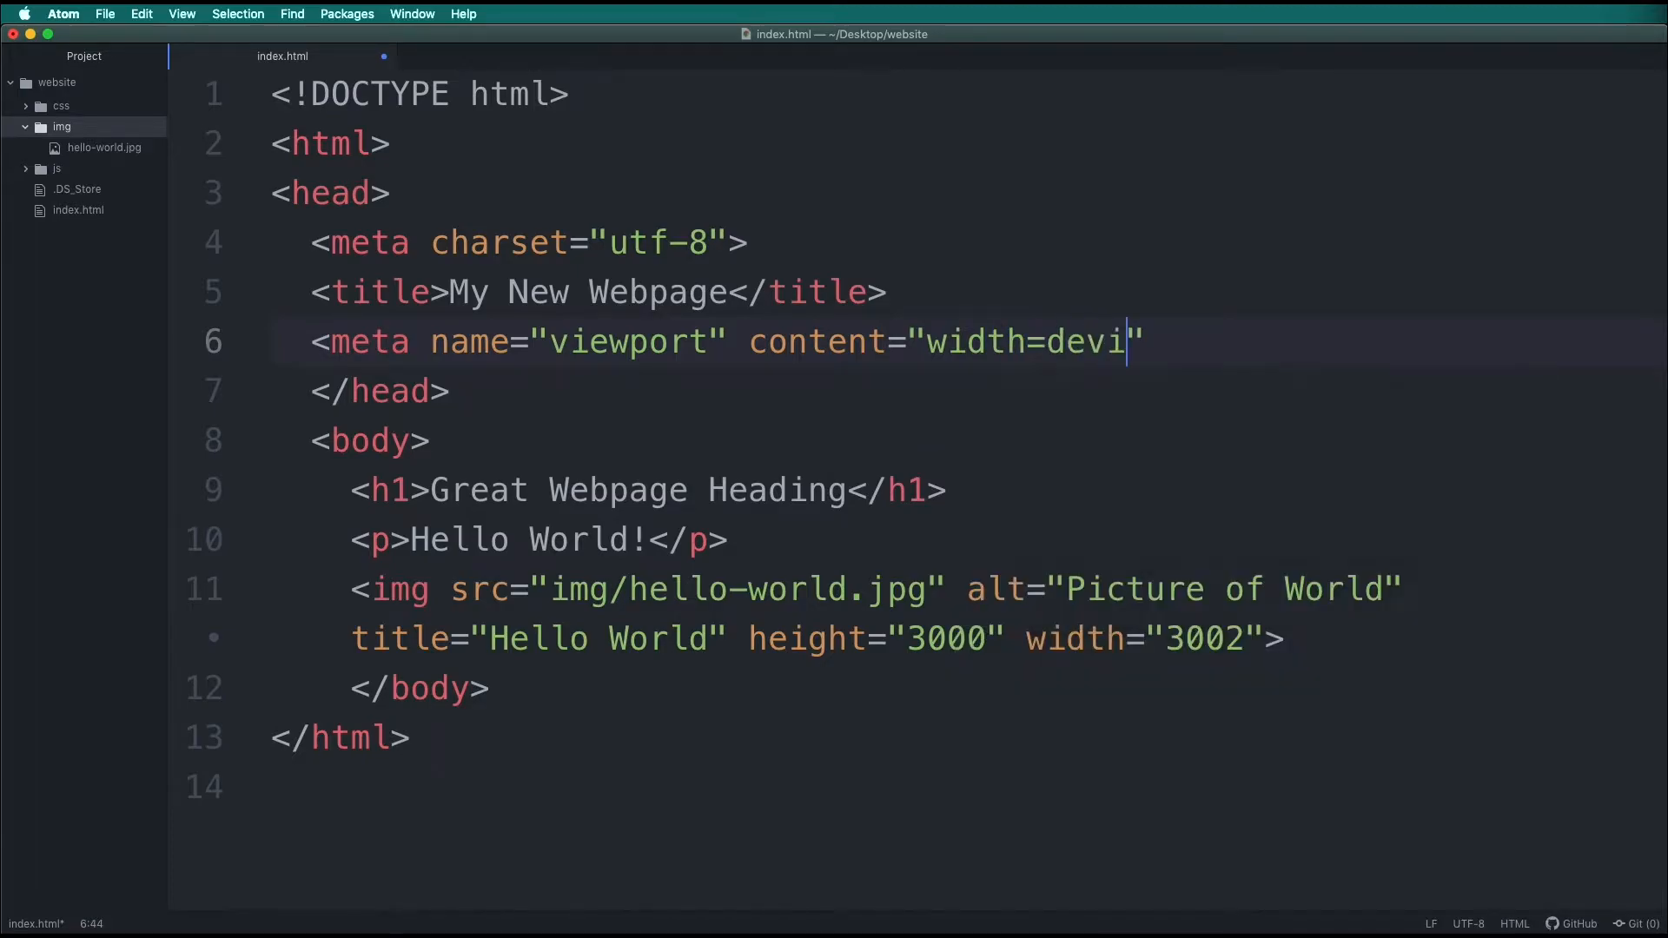
text(ce-width, i)
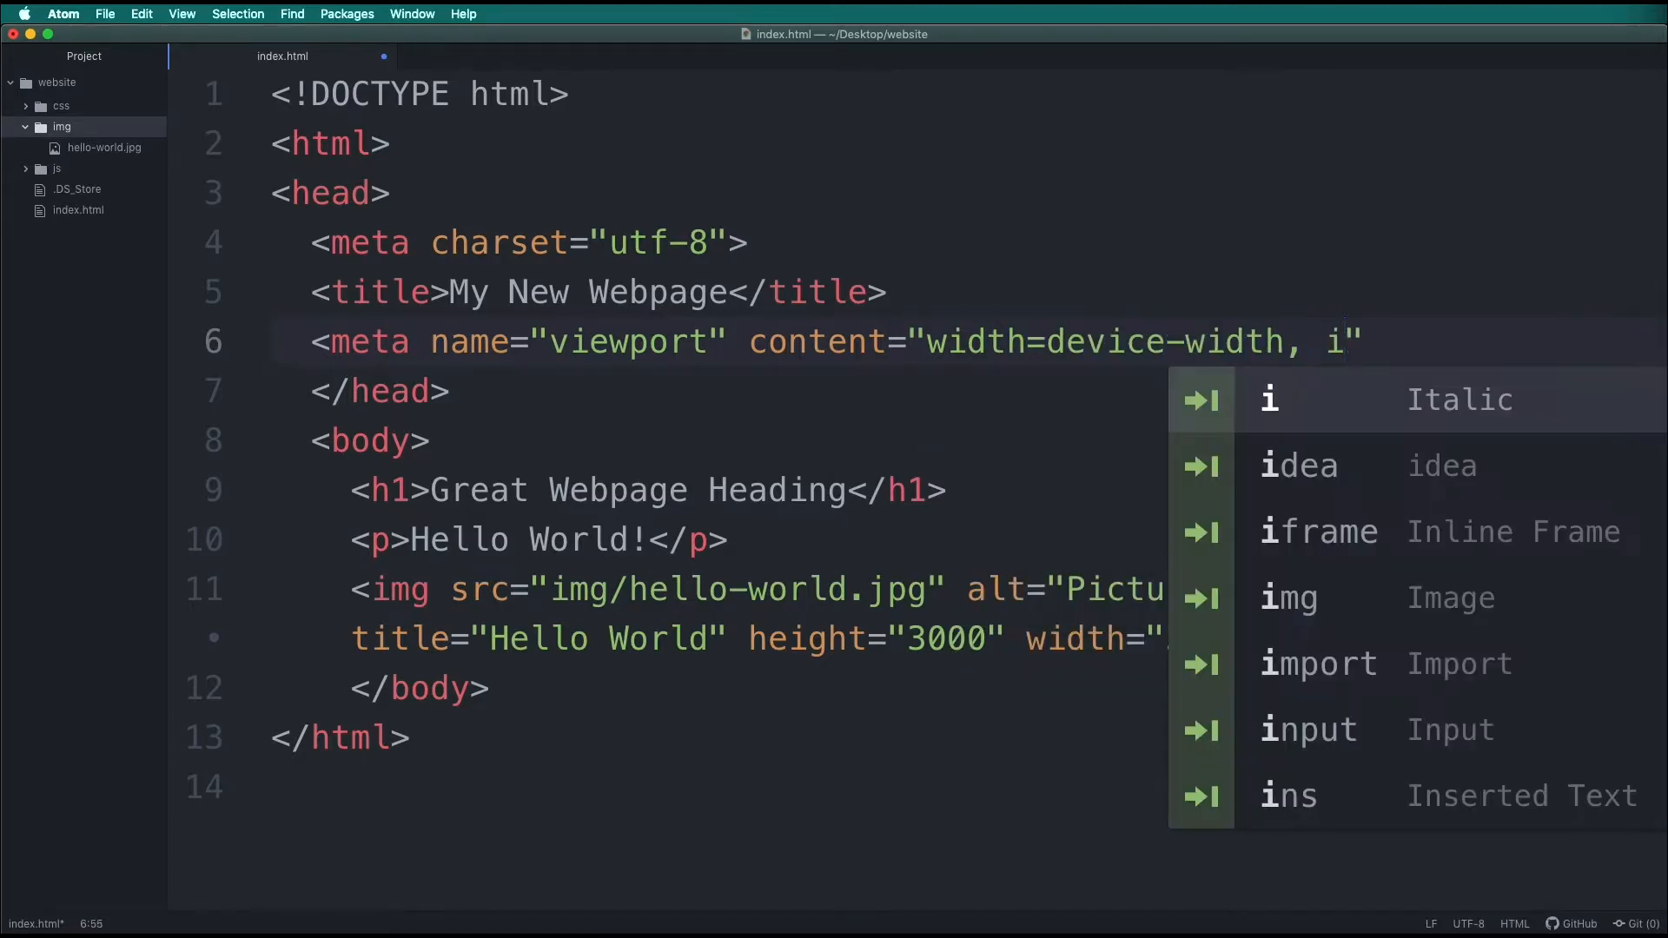
text(itial-s)
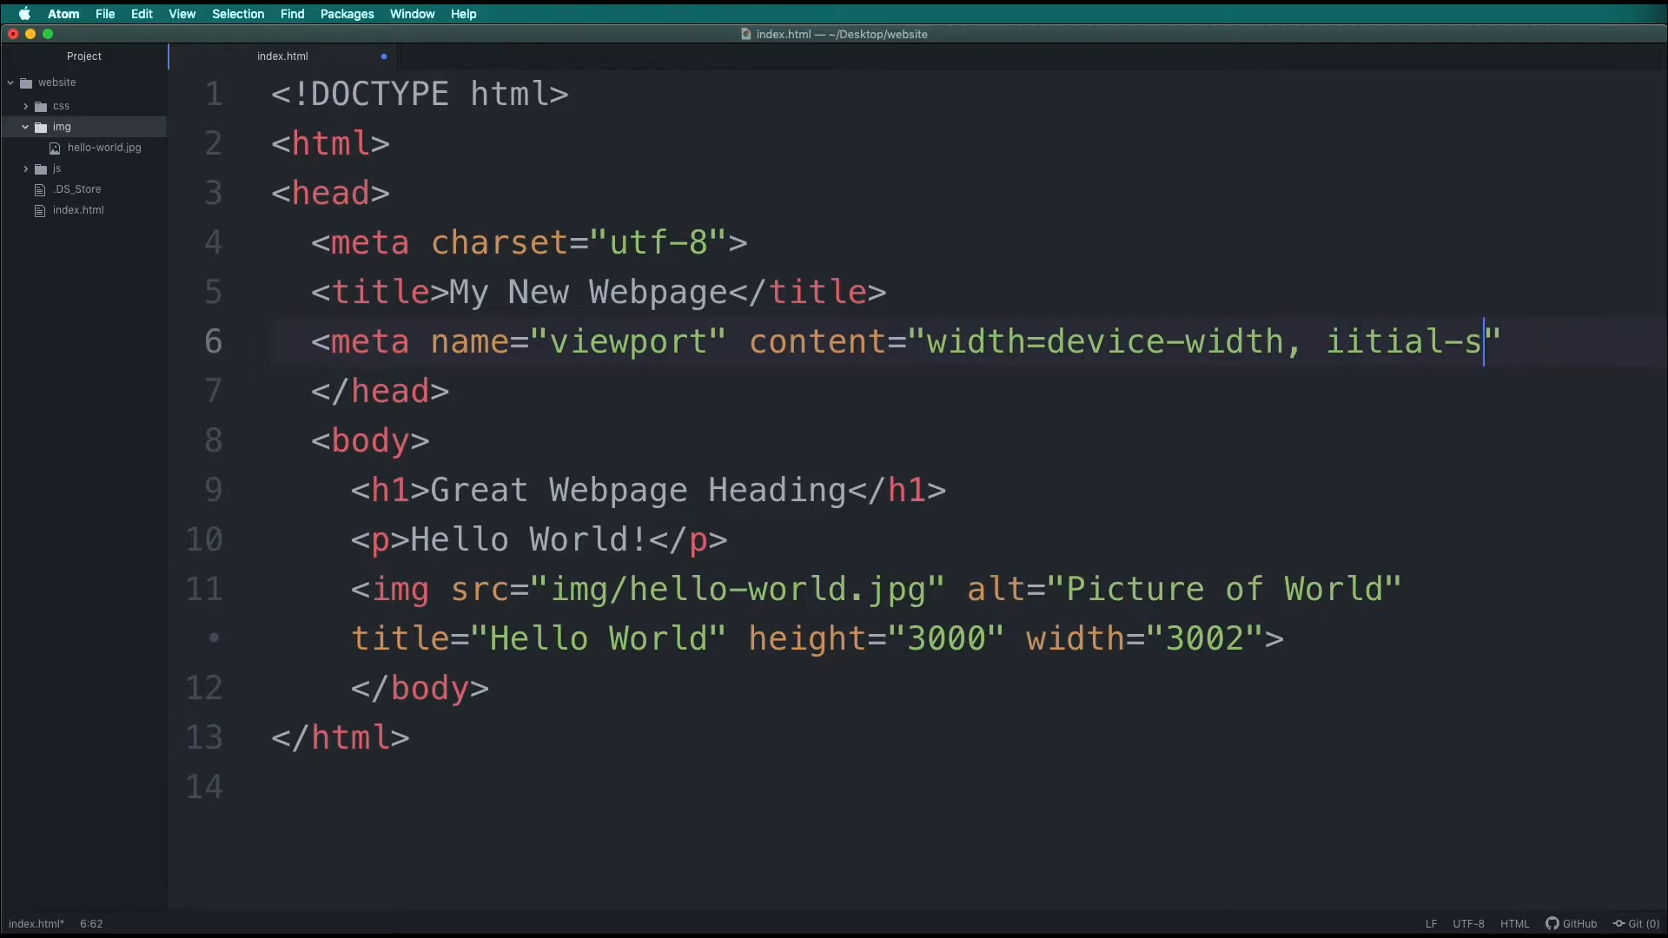
text(initial-)
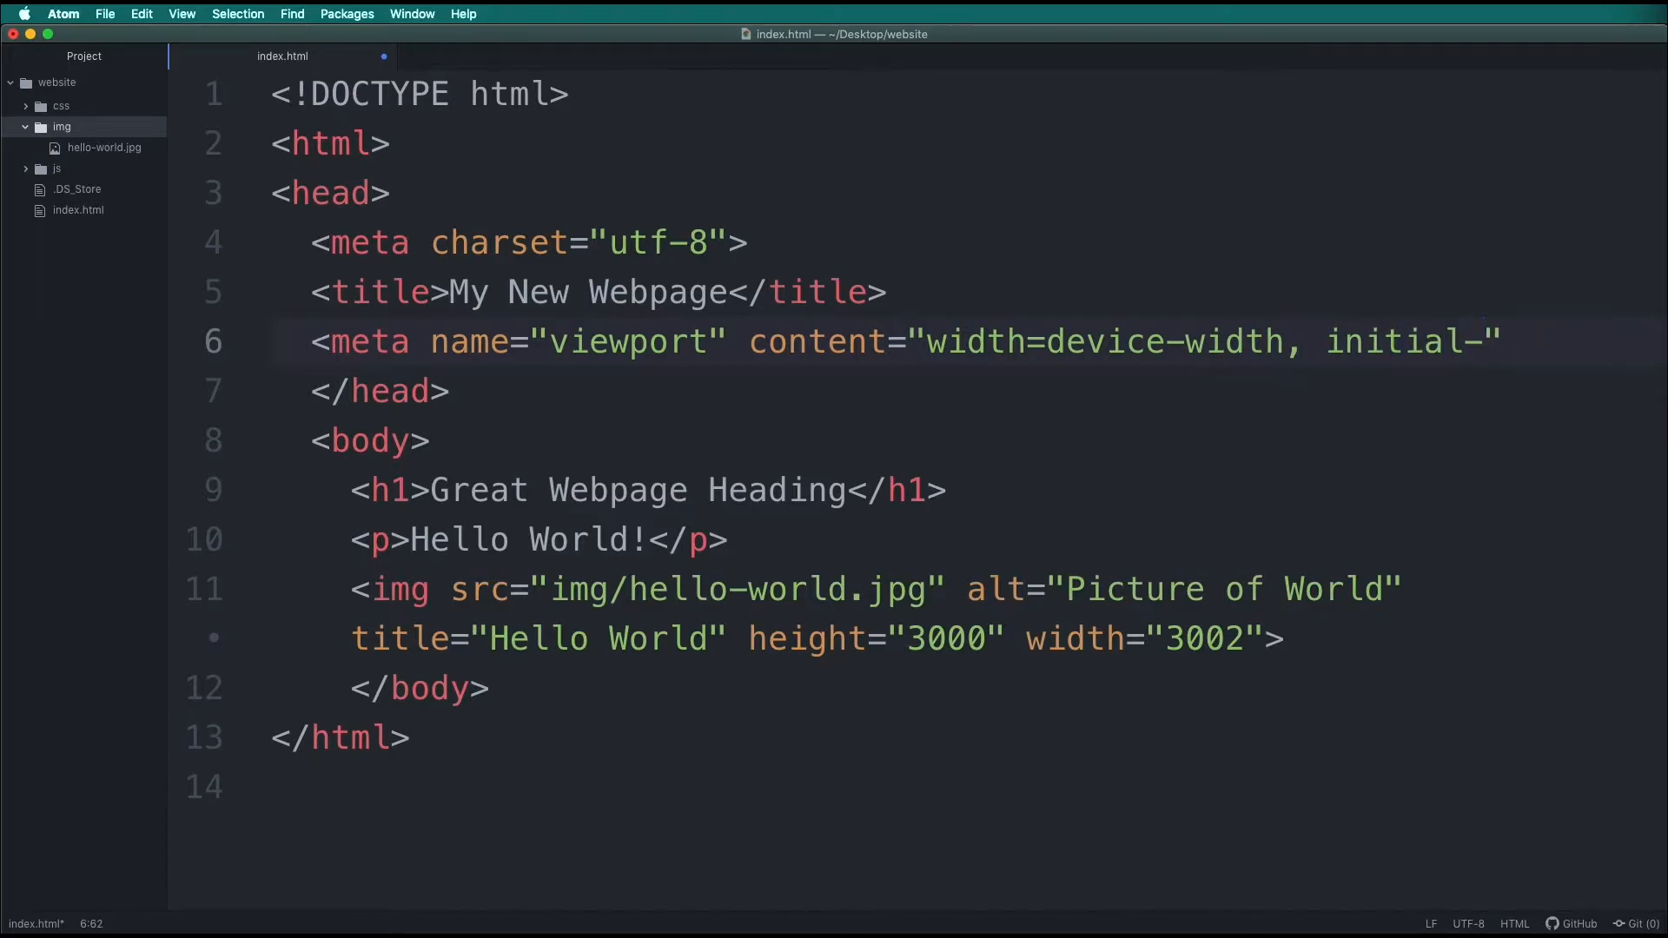
text(scale=1">)
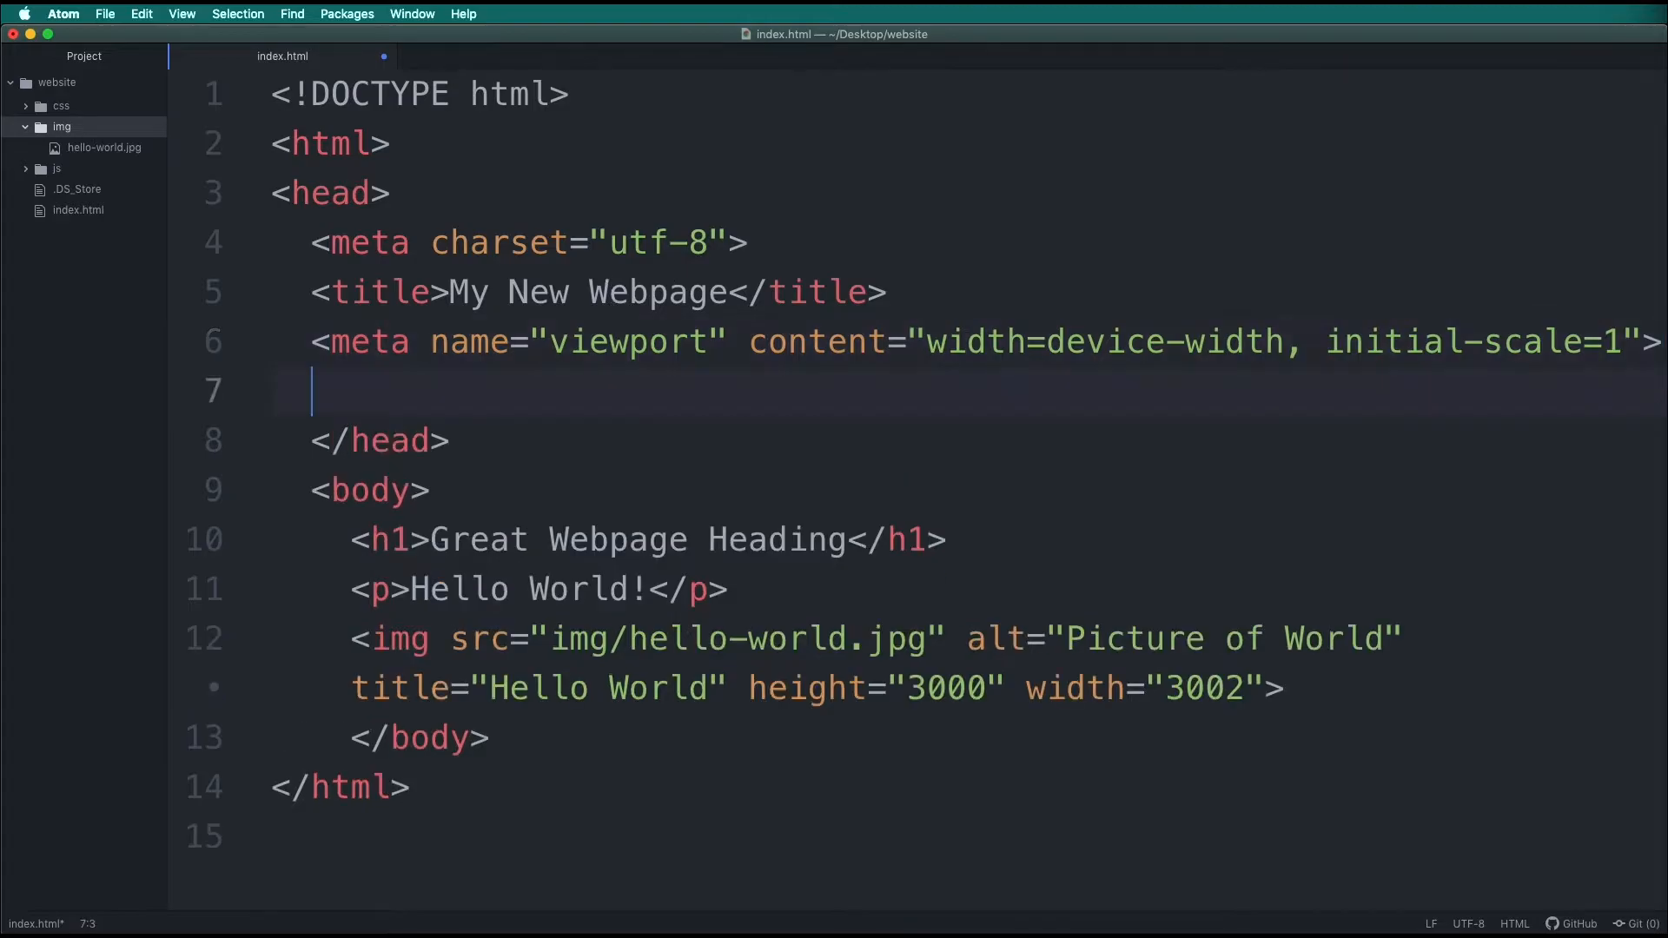
Step: Insert opening <style> and closing </style> tags below the viewport meta tag
text(<style>)
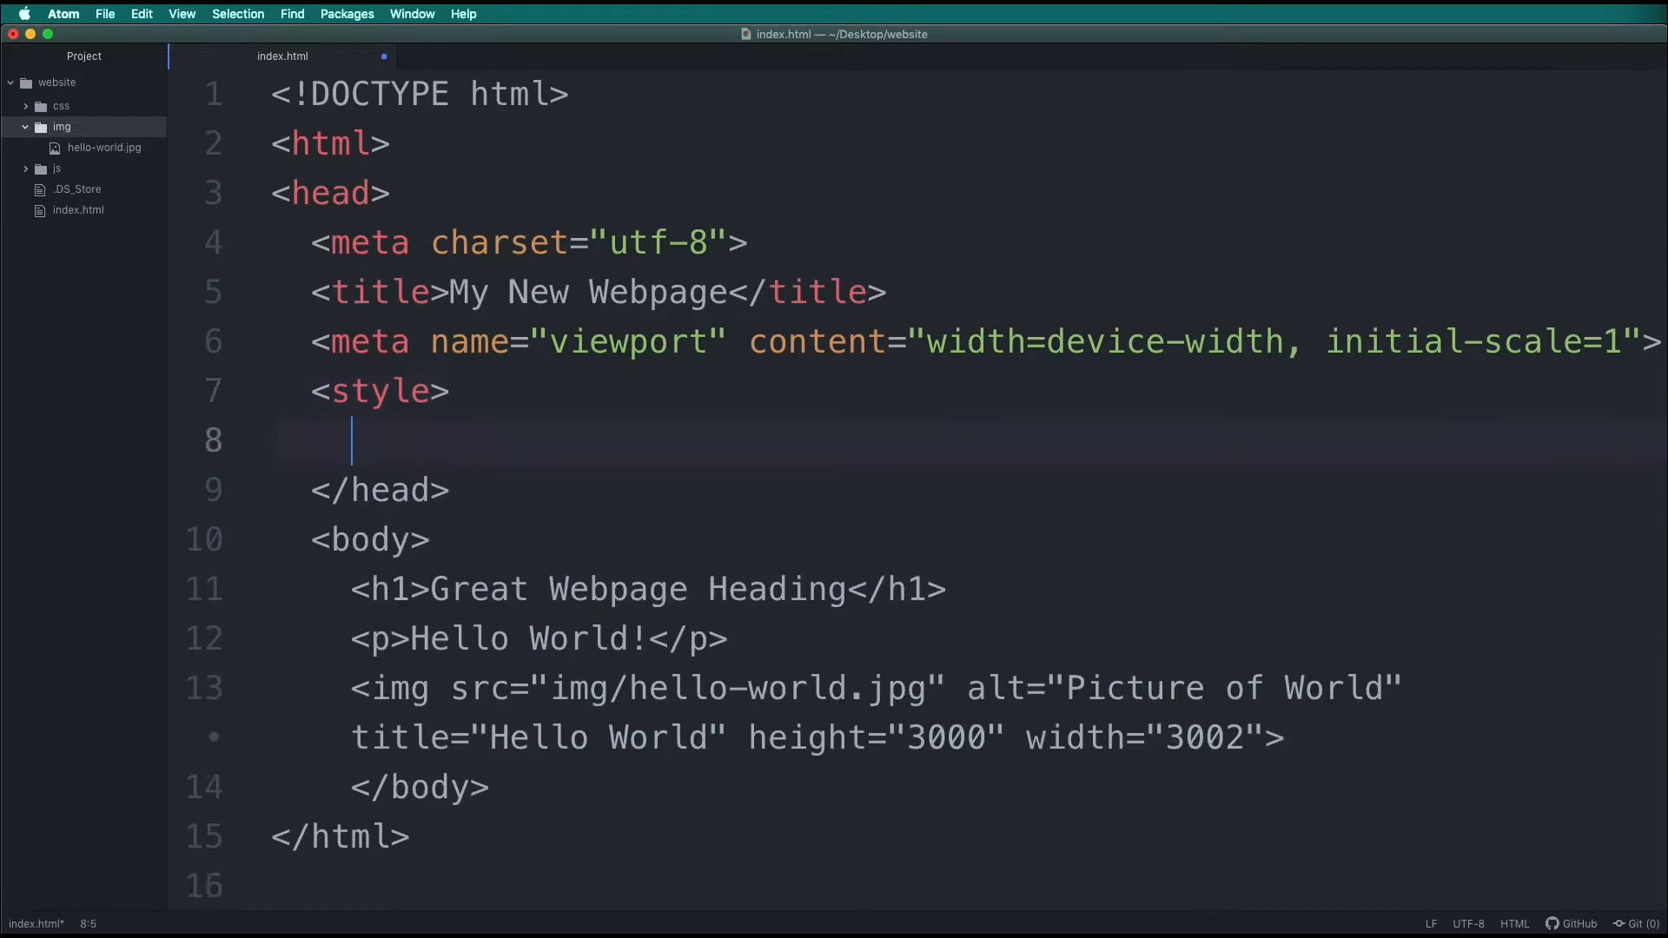
text(</style>)
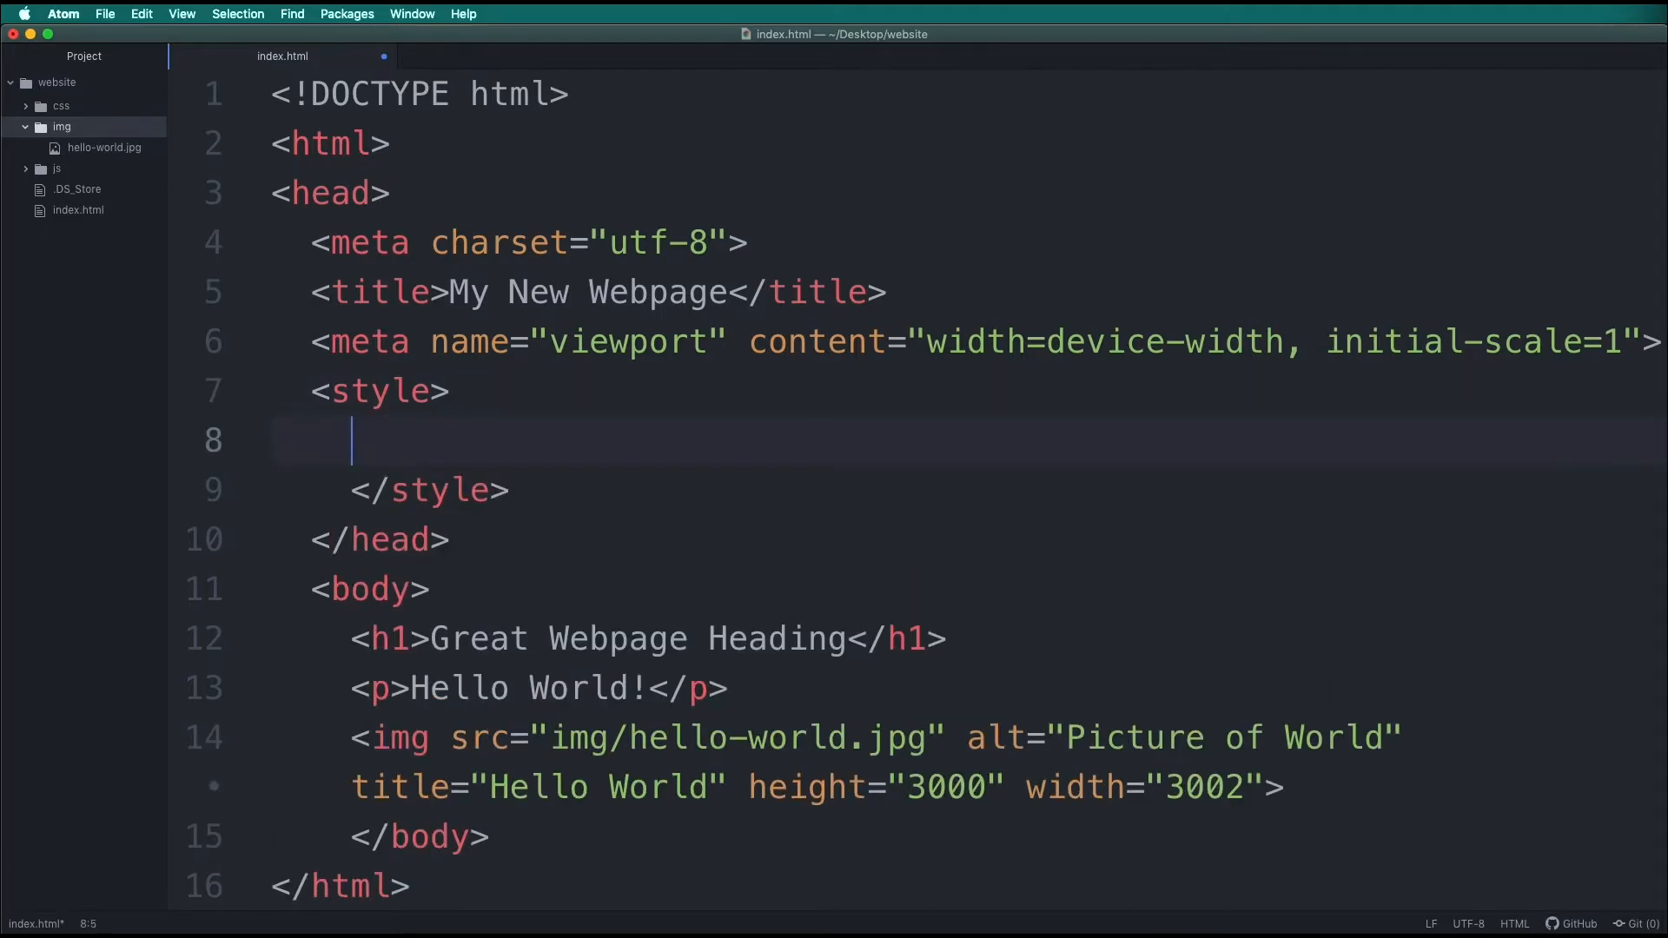
Step: Write the rule img { width: 100%; height: auto; }, fixing the misspelled height
text(img)
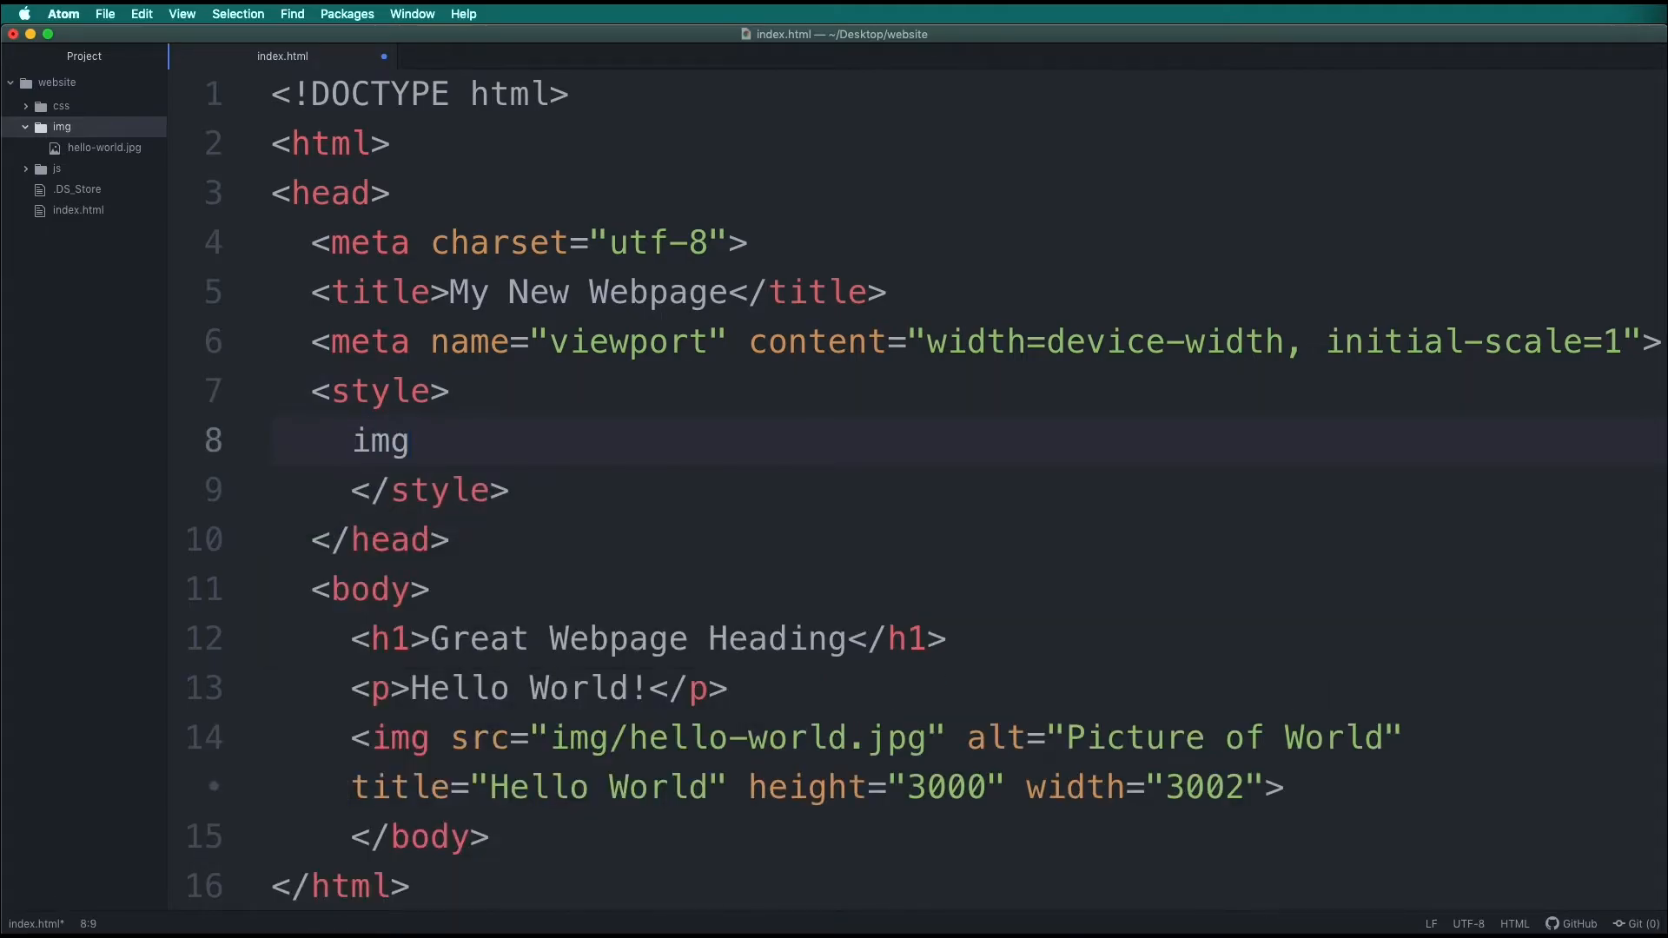
text({)
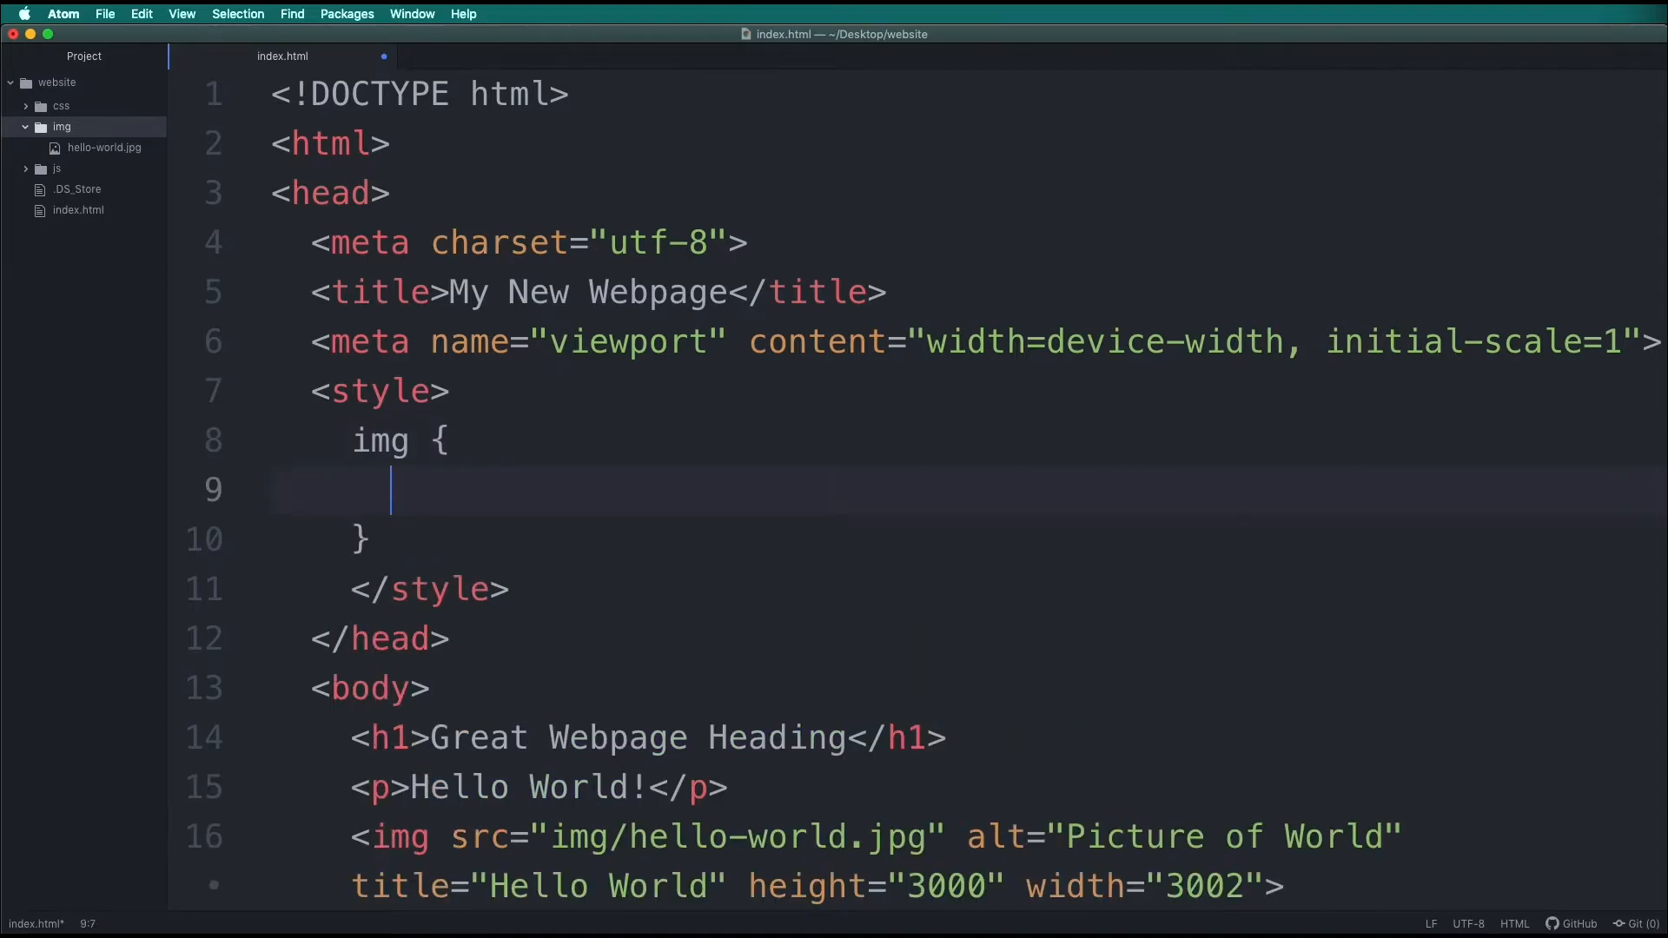
text(width)
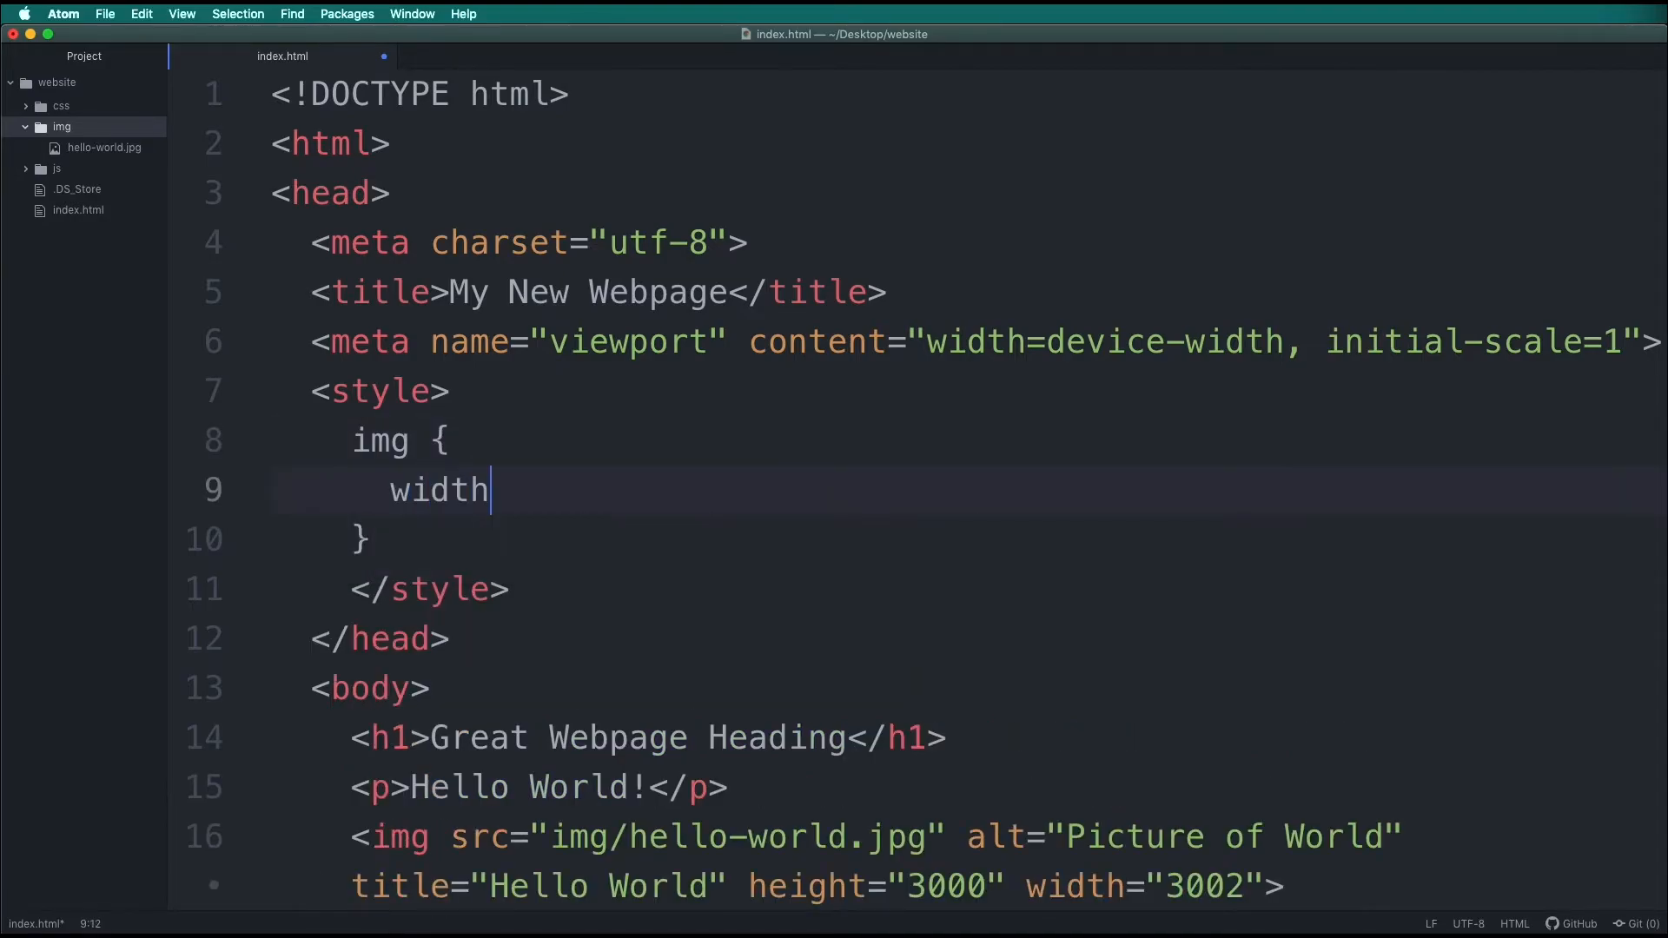
text(: 100)
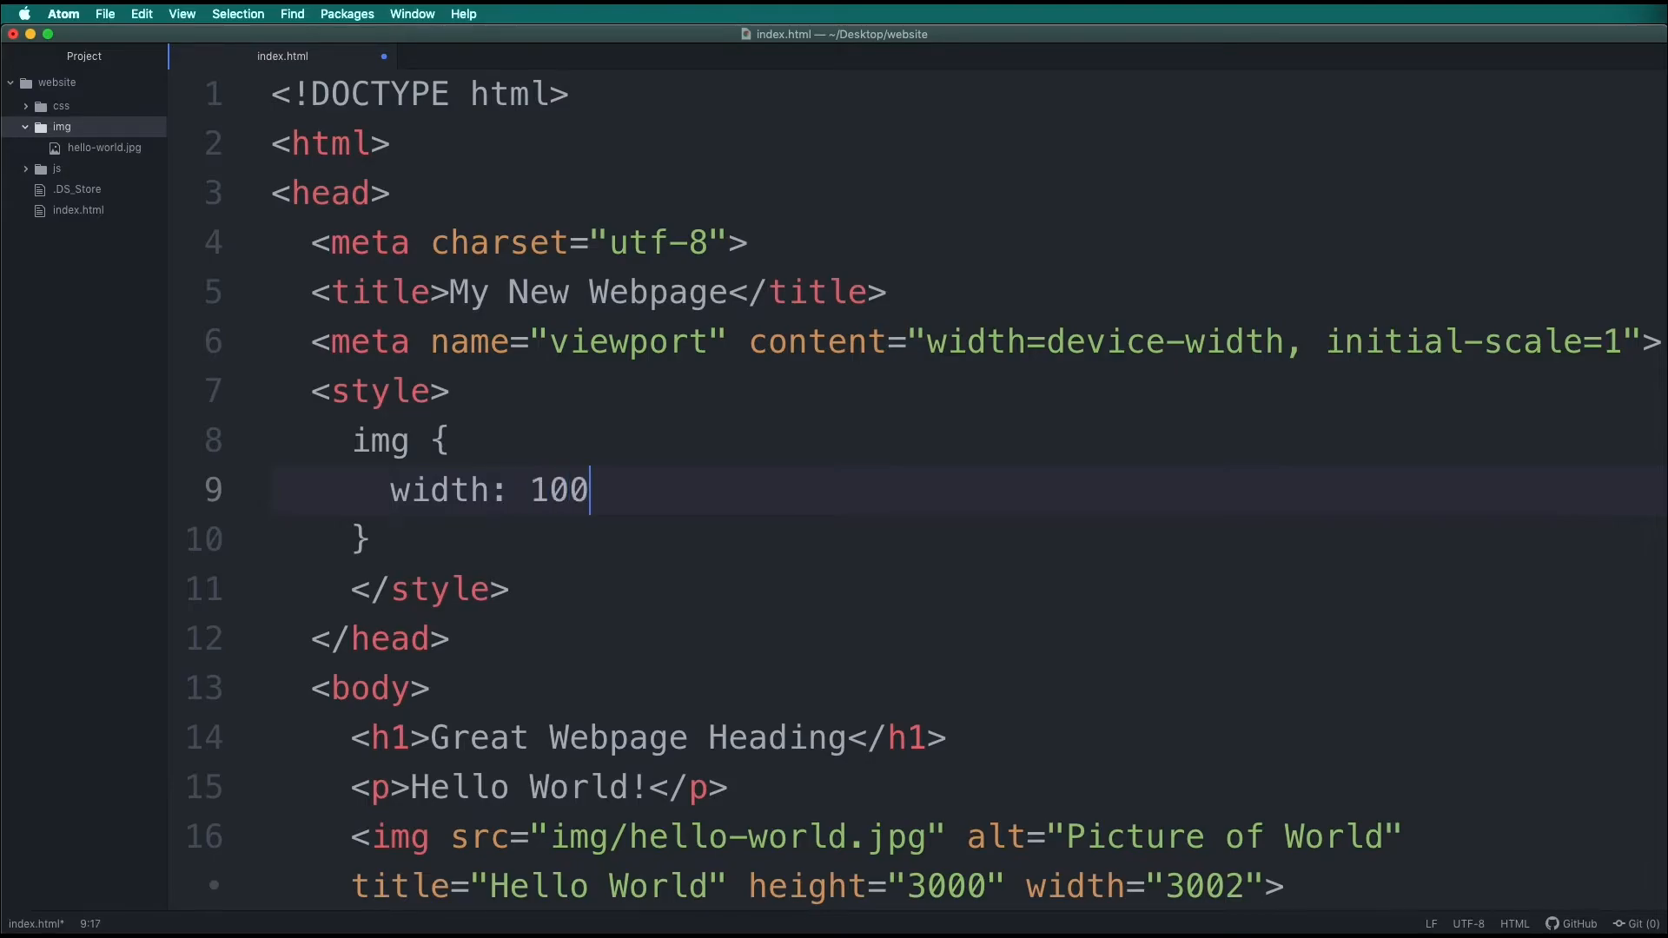
text(%;)
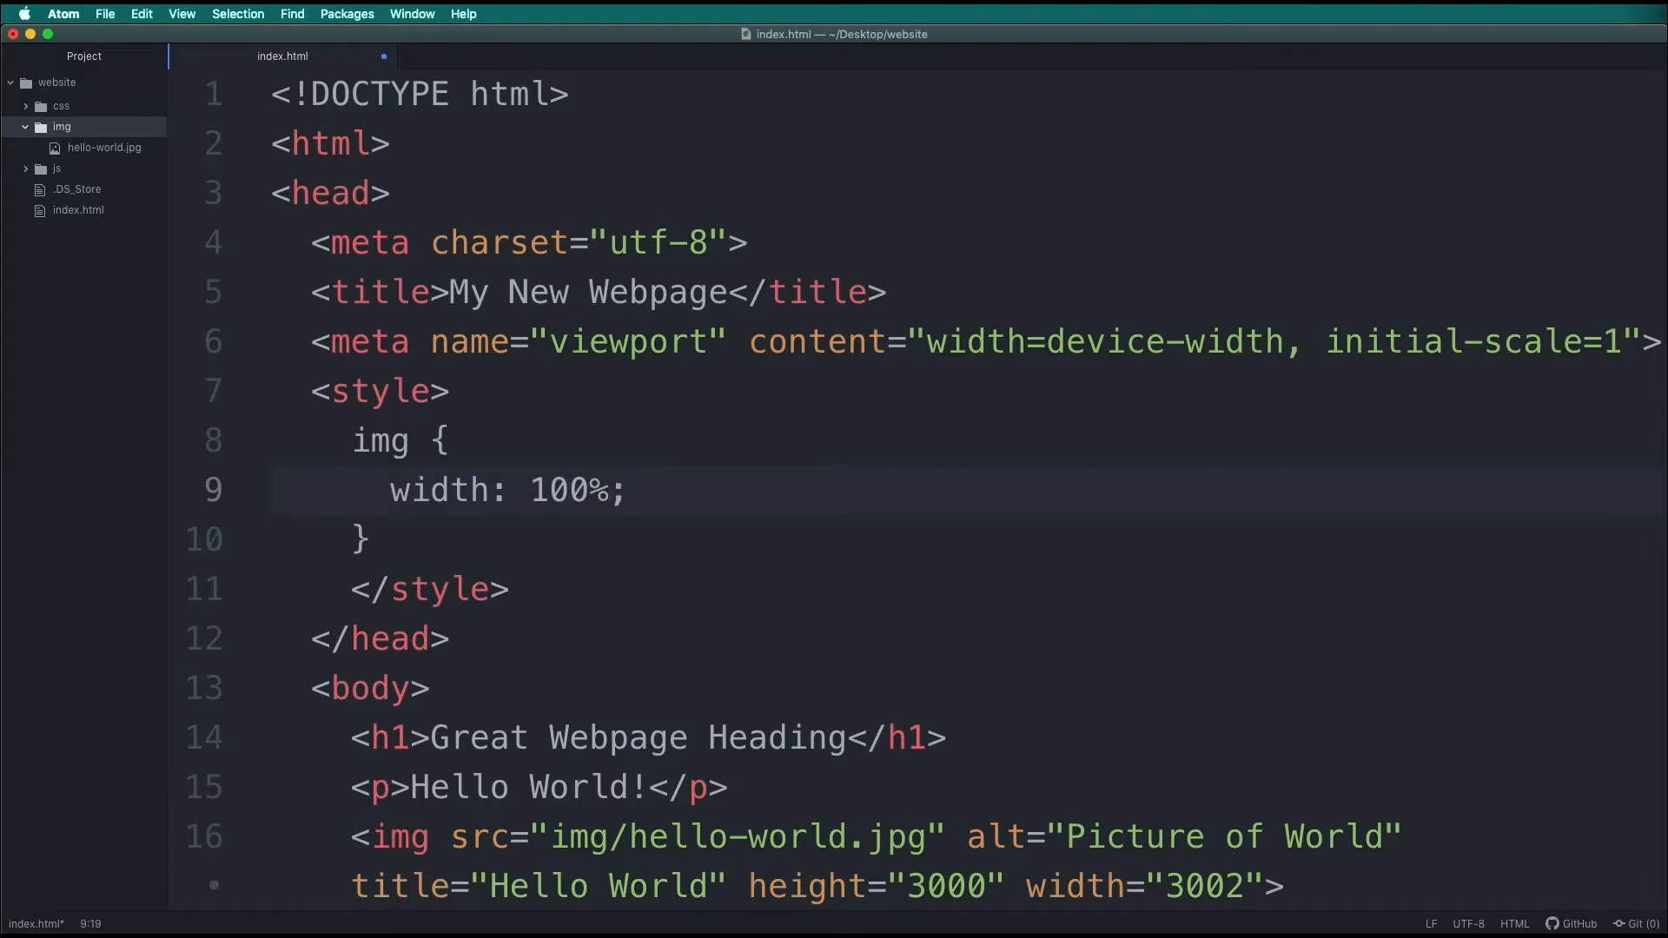
text(heifgh)
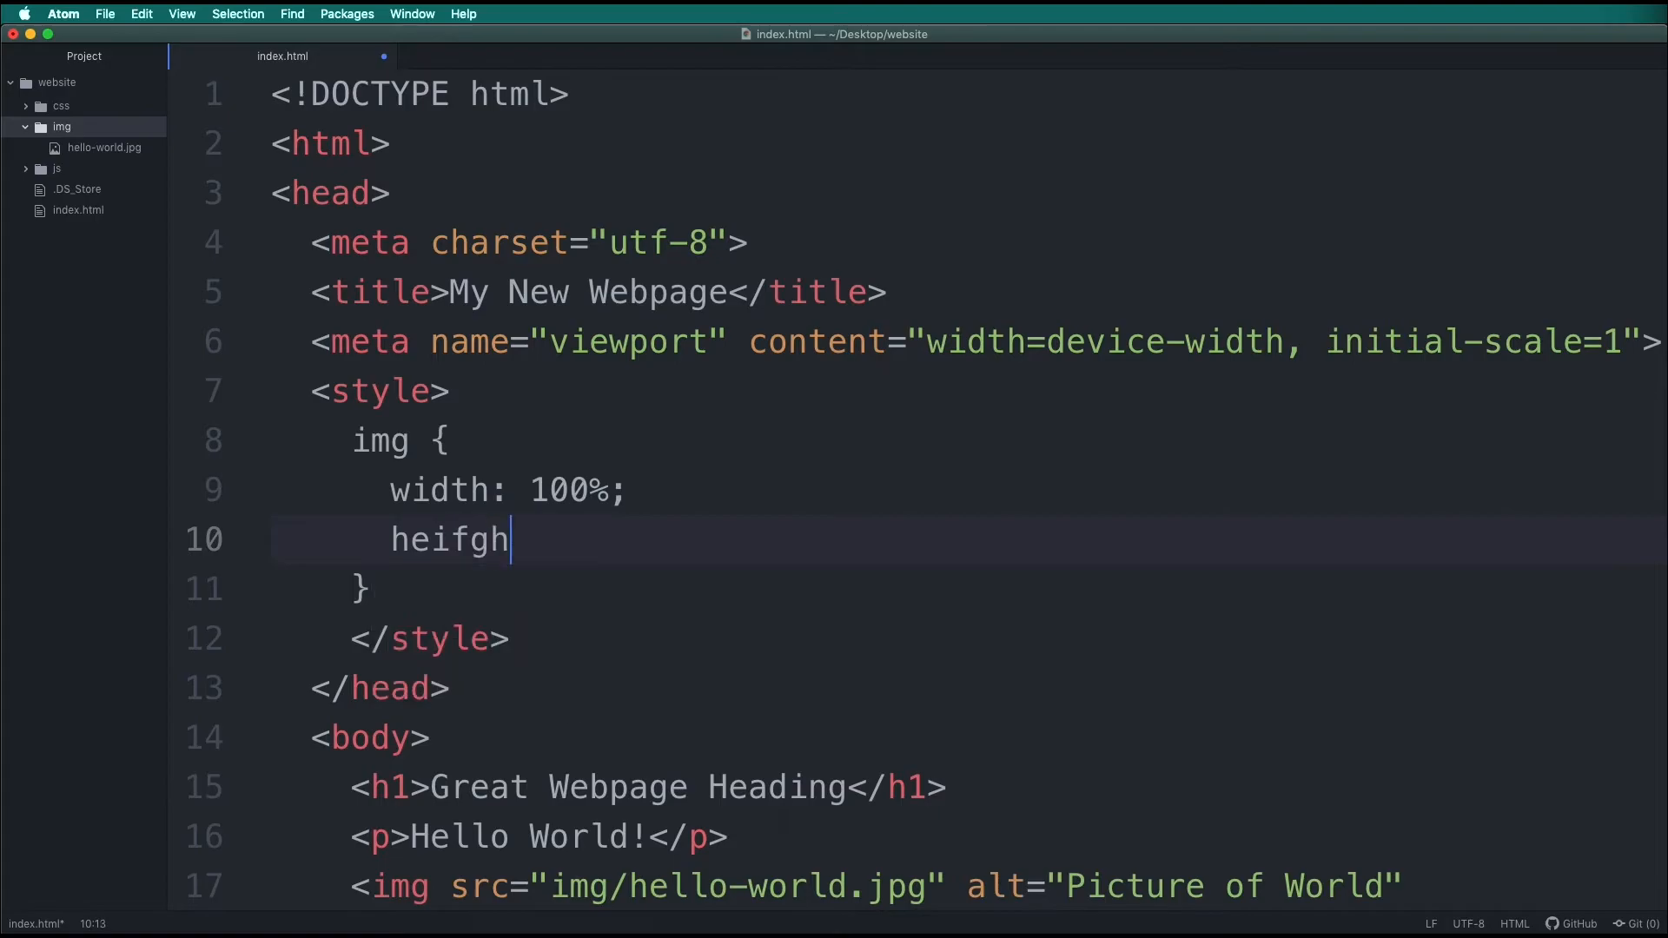
text(height:)
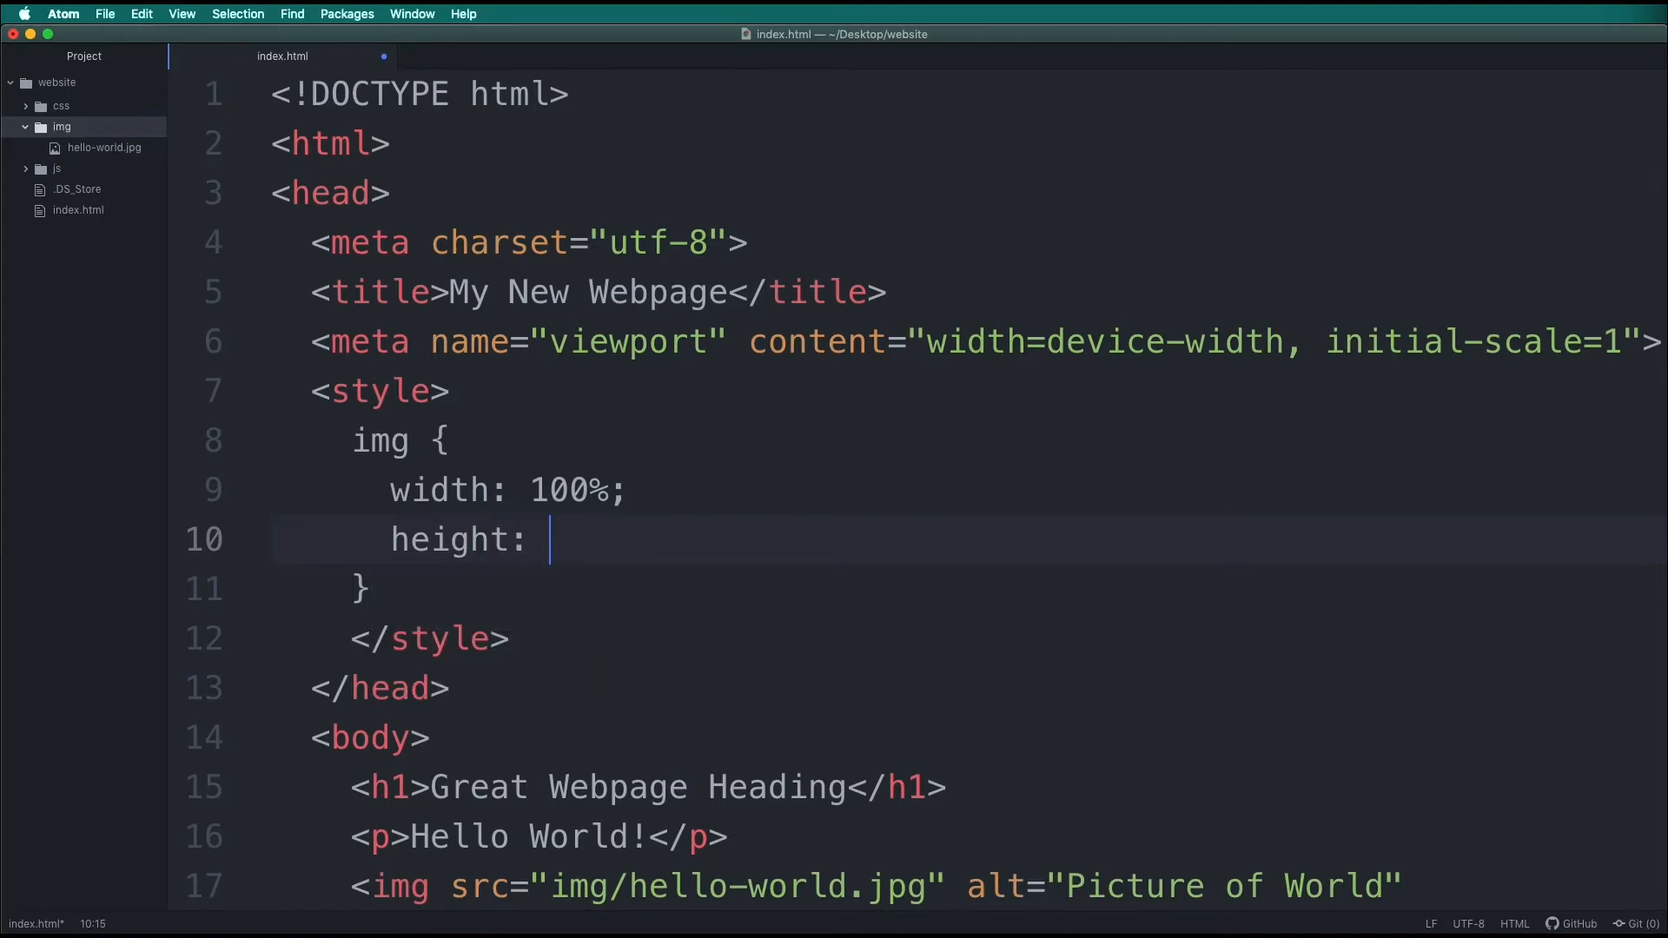
text(auto)
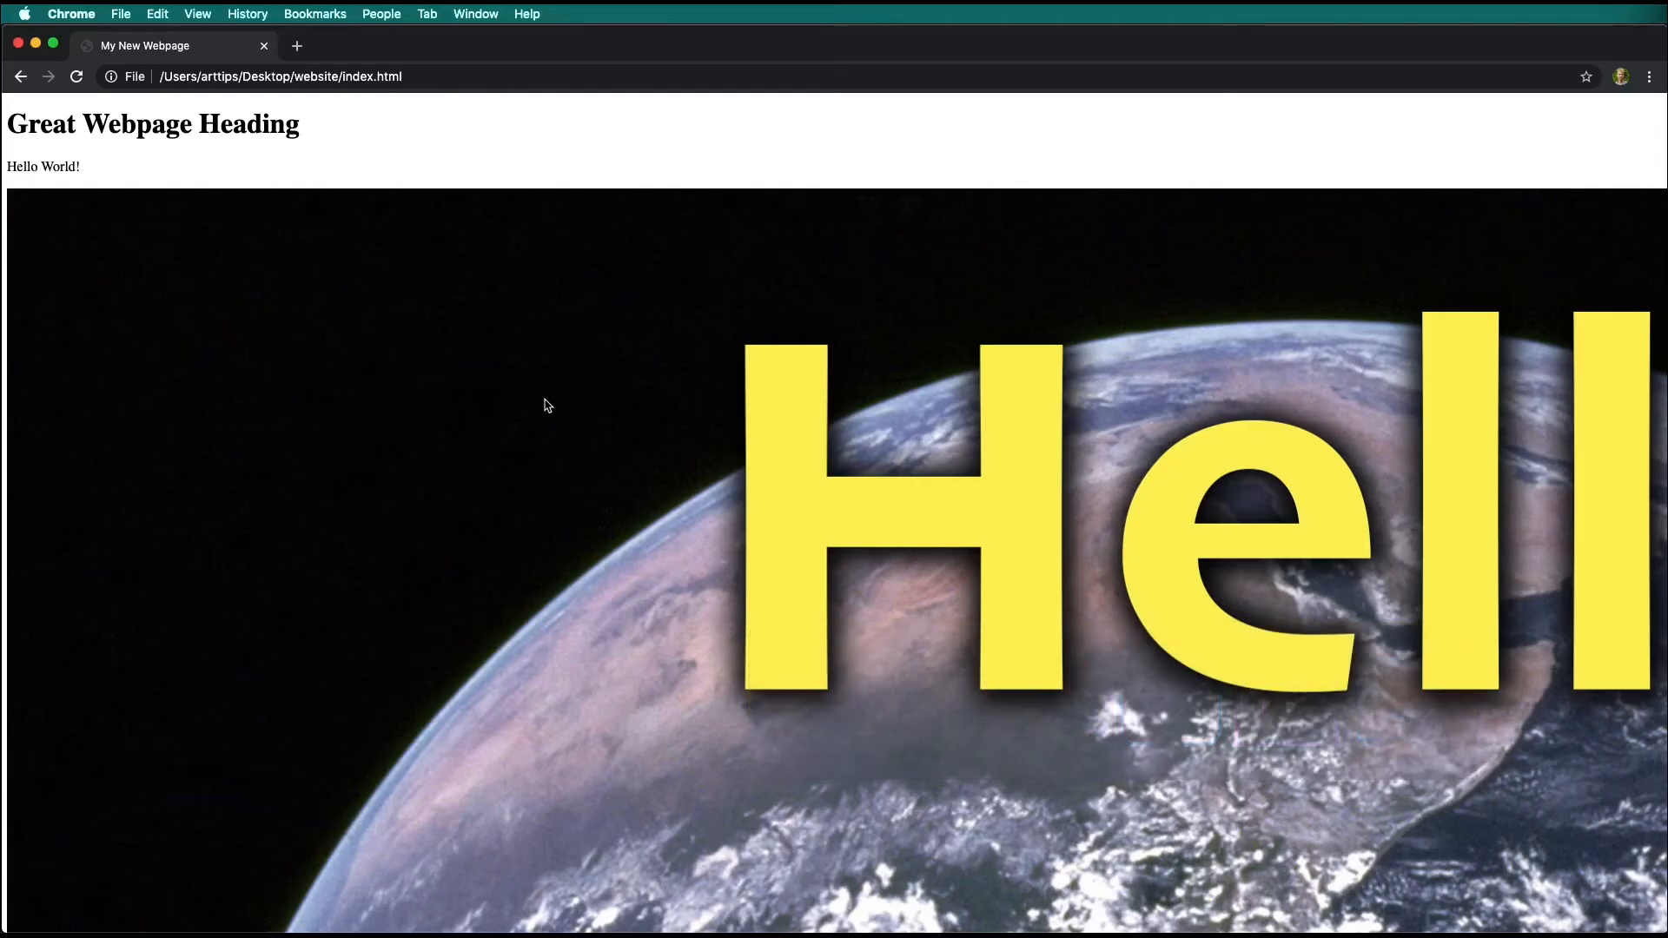
Step: Reload index.html in Chrome so the Hello World image spans the page width
click(76, 75)
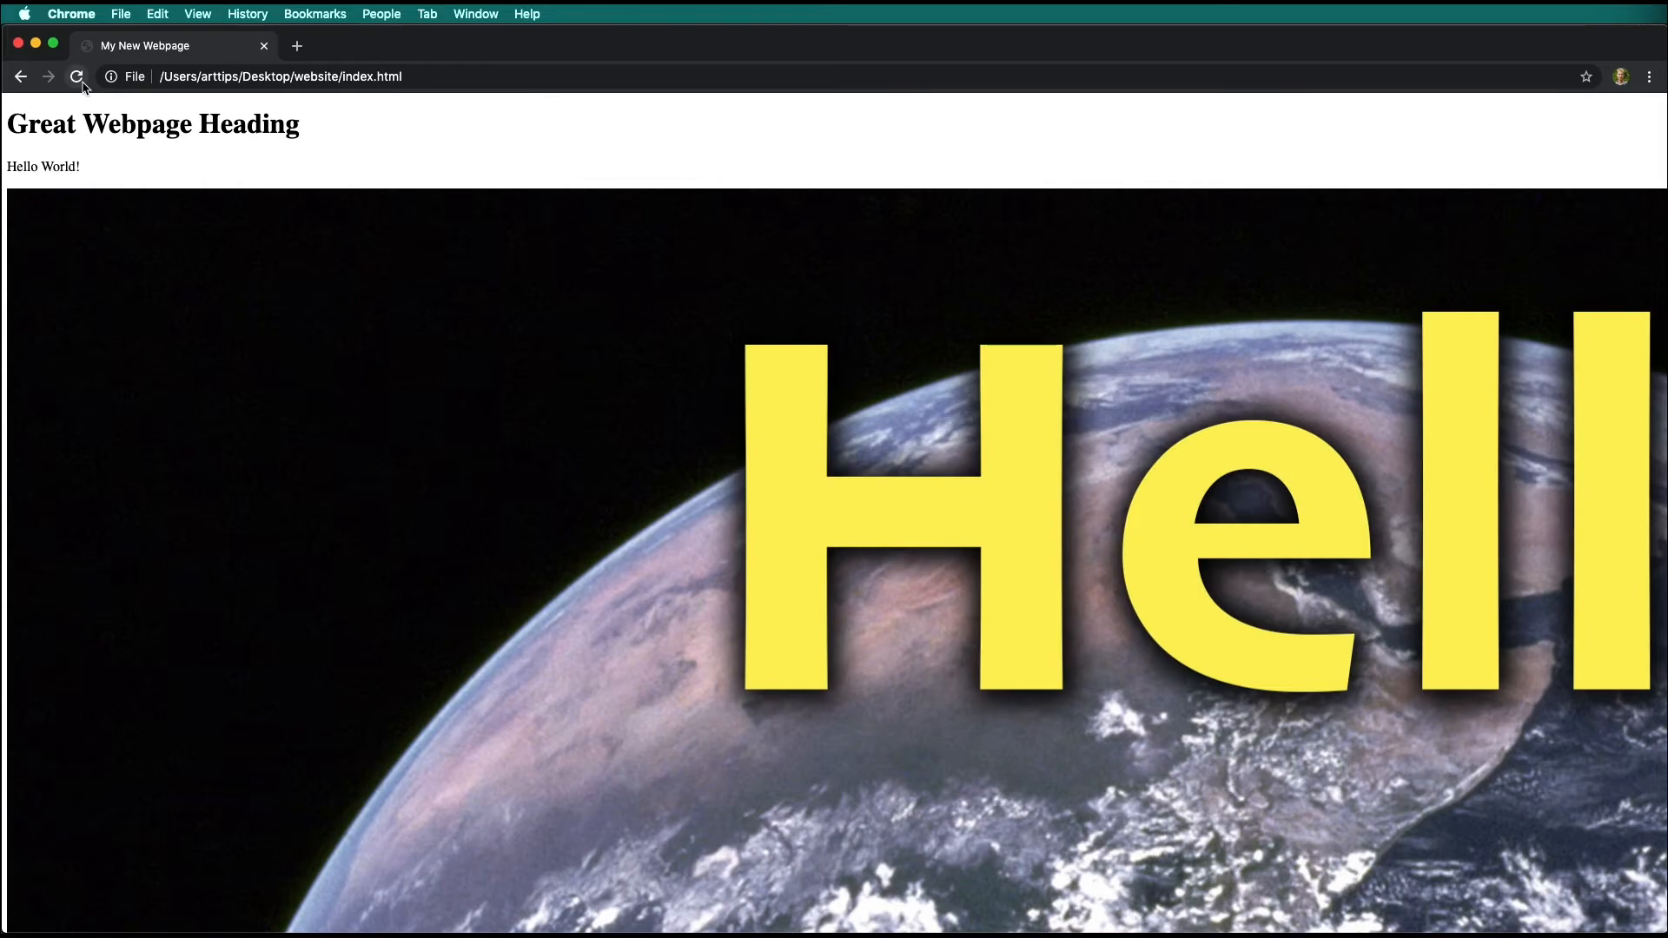
click(74, 75)
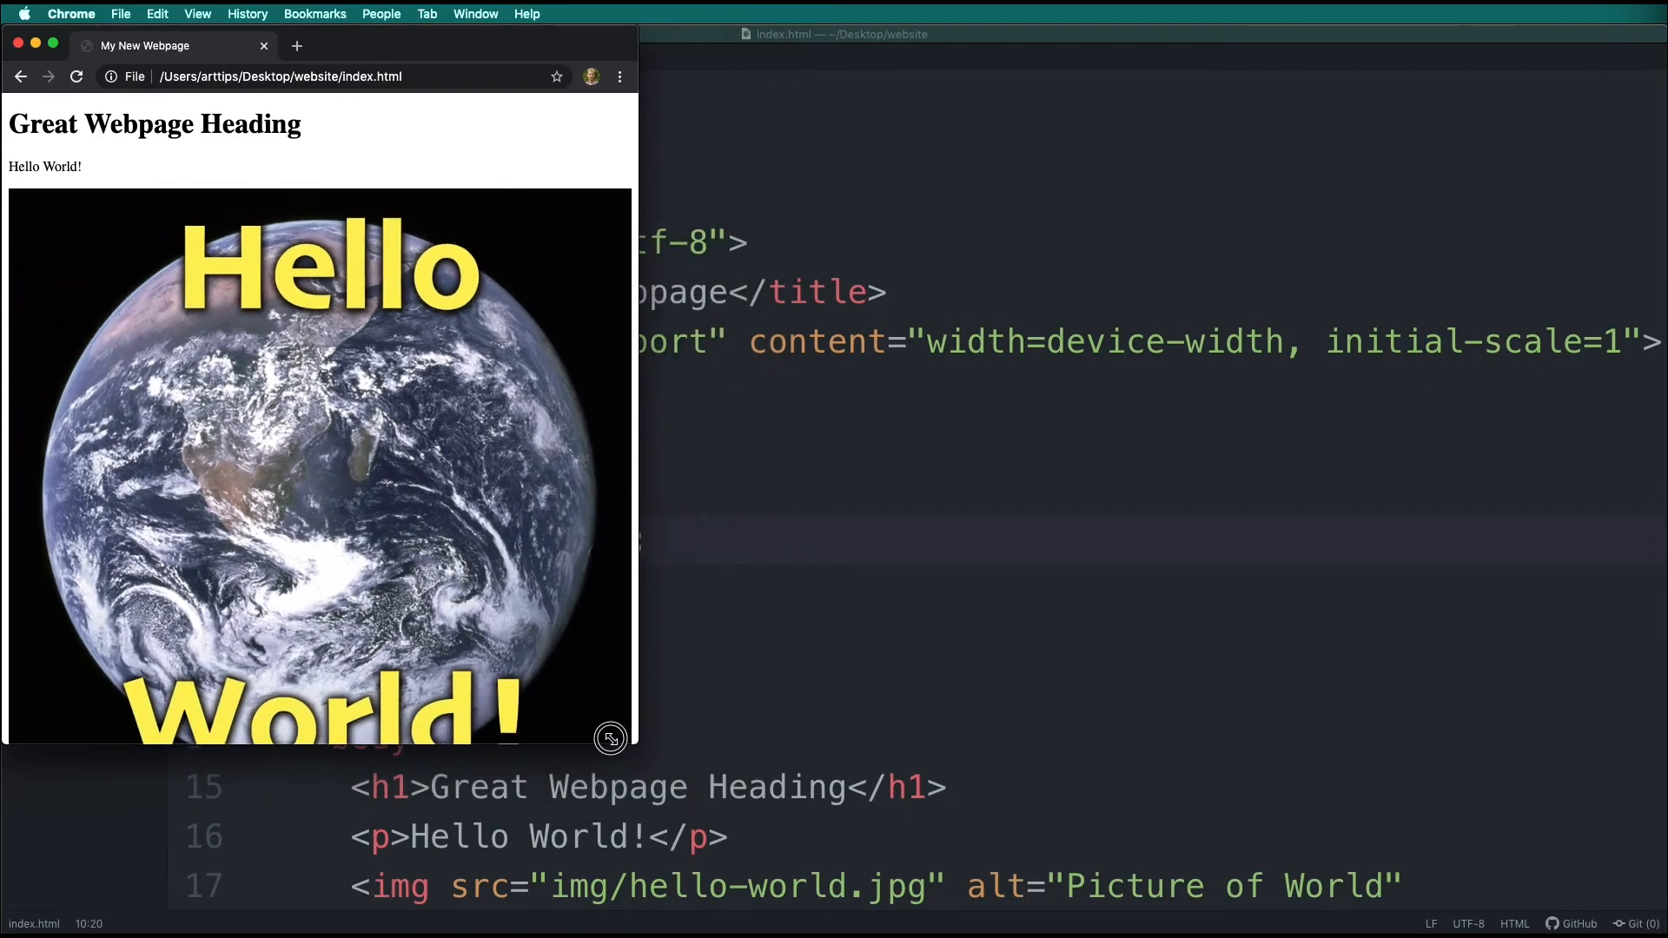
Step: Drag the Chrome window's corner narrower then wider to confirm the image rescales
drag(610, 739, 1312, 738)
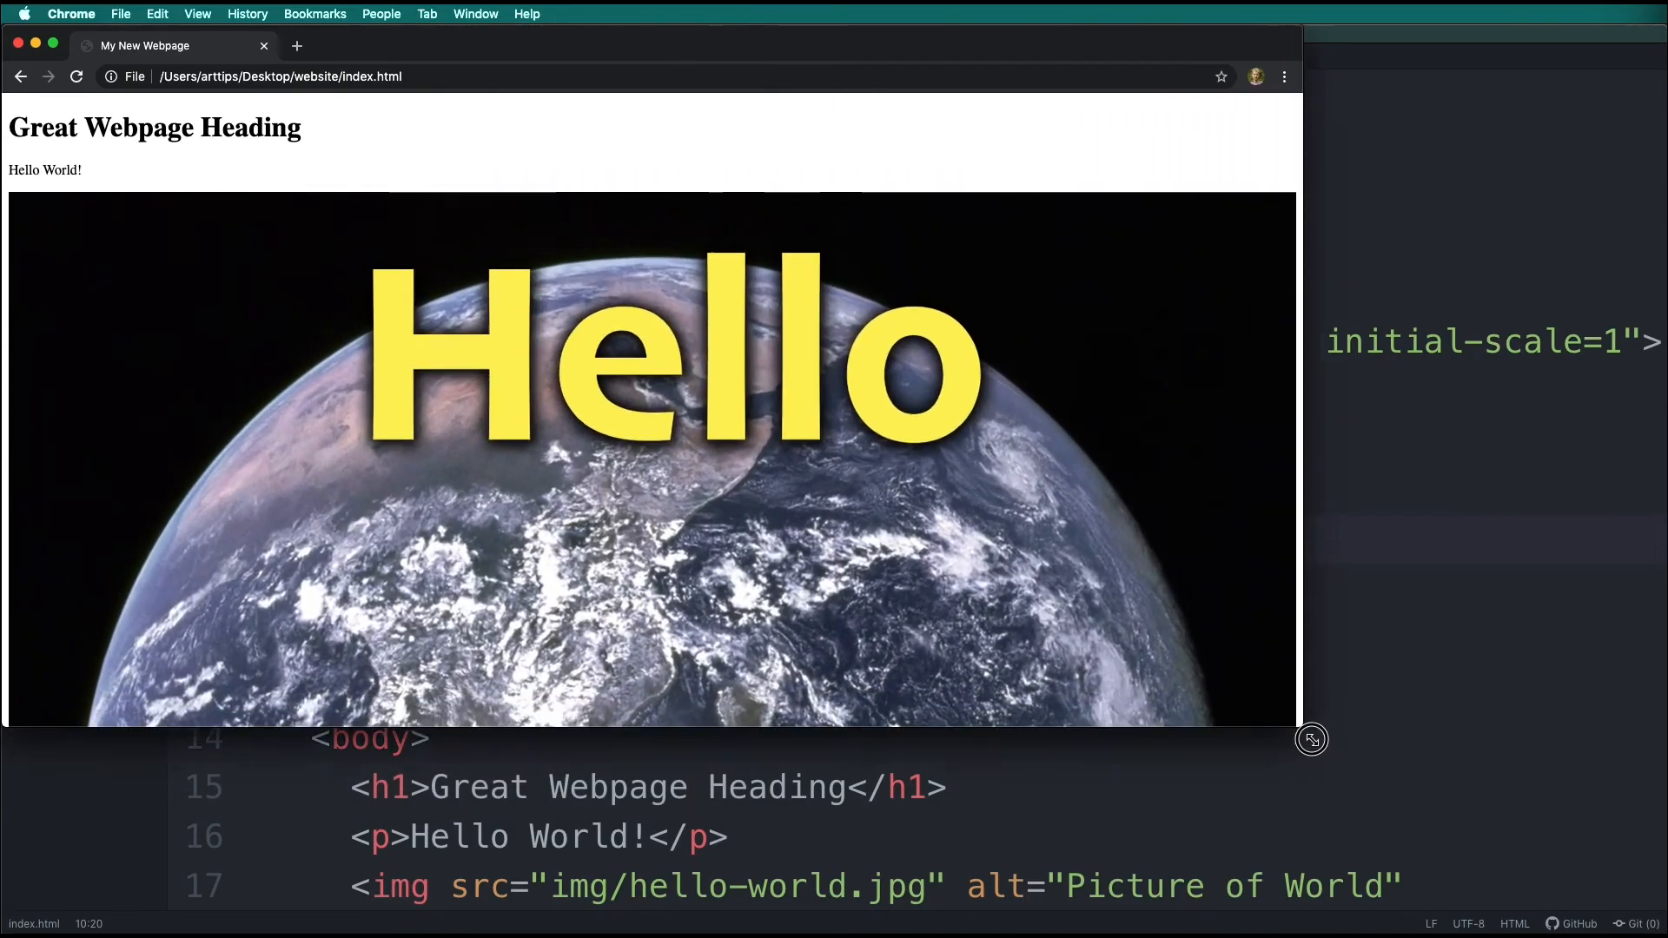